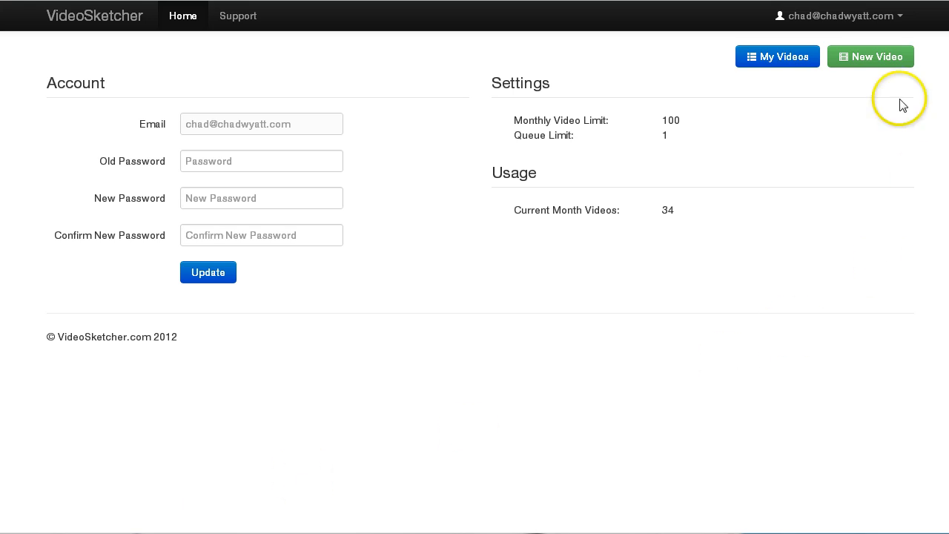
mouse_move(786, 58)
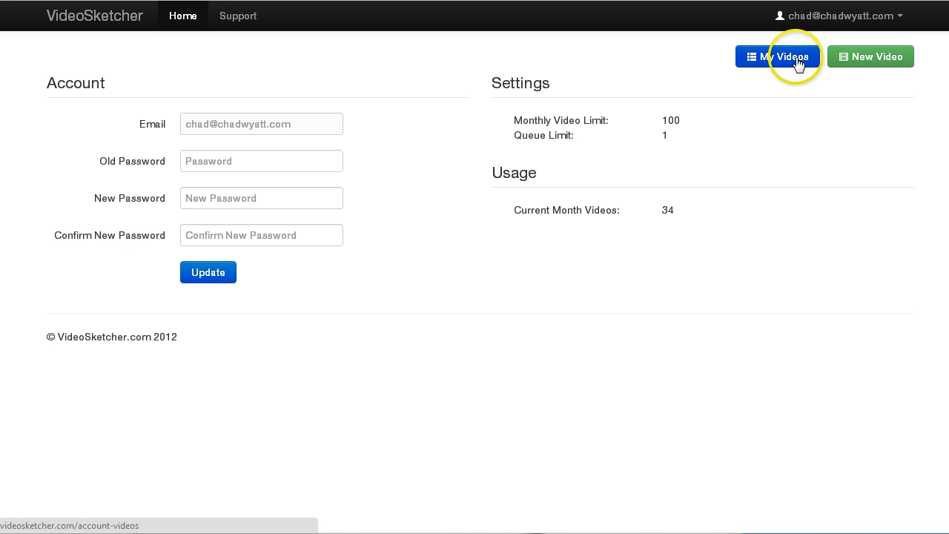
Go from the account page to the My Videos list with creation and update dates.
left_click(780, 56)
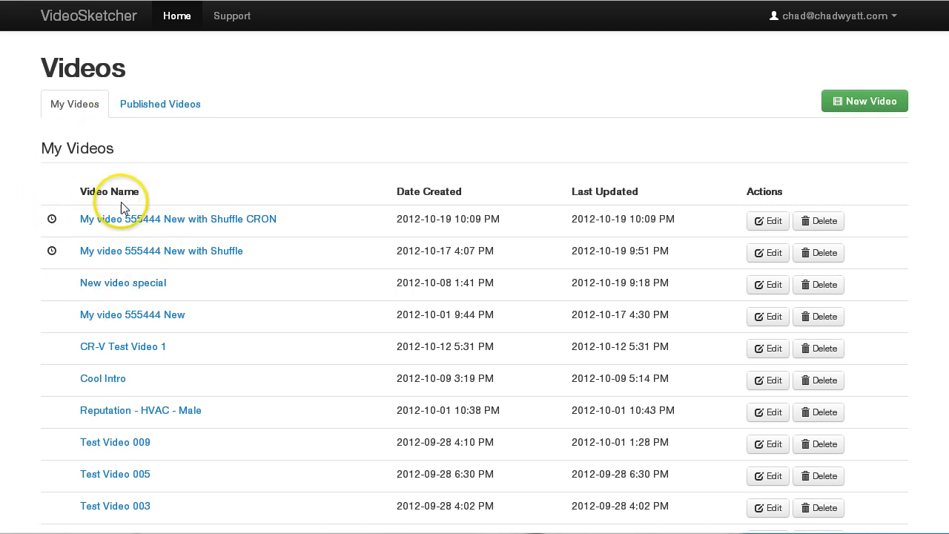
mouse_move(137, 240)
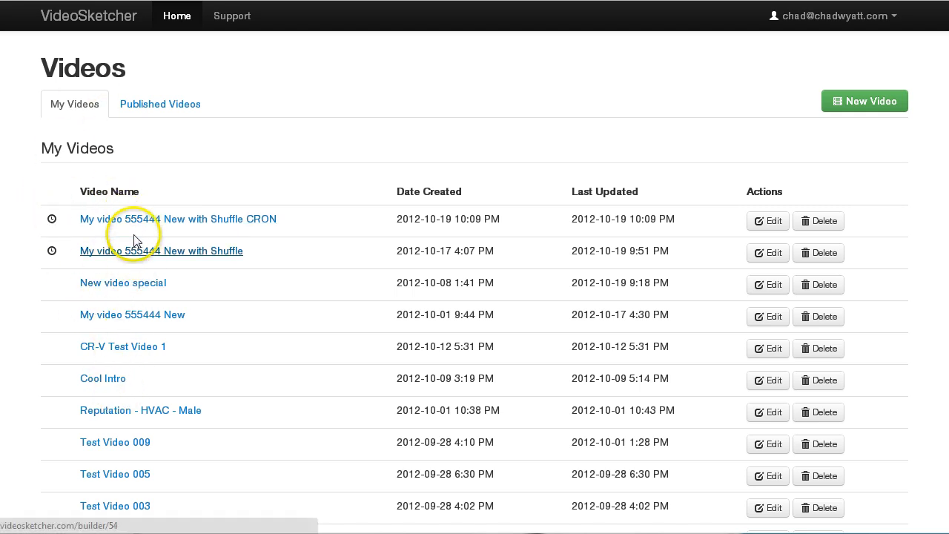
mouse_move(52, 220)
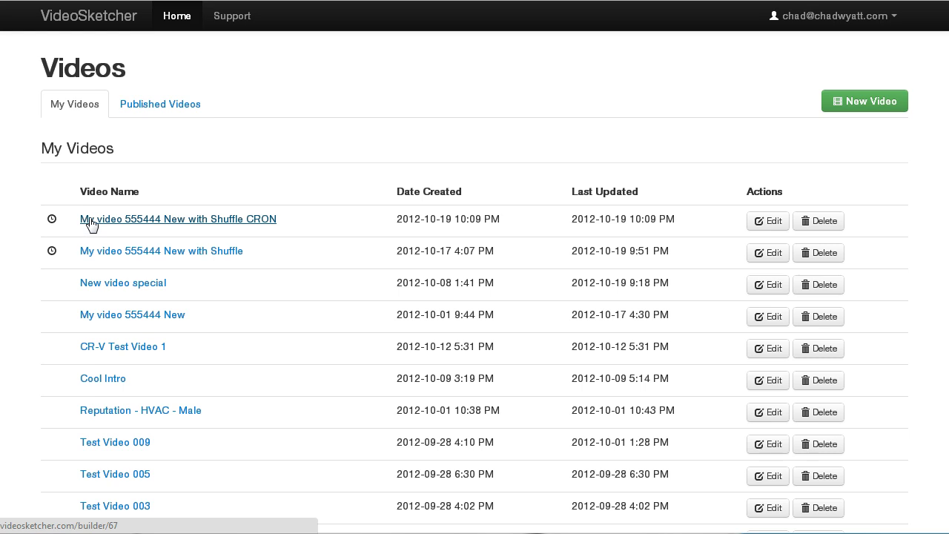
left_click(95, 223)
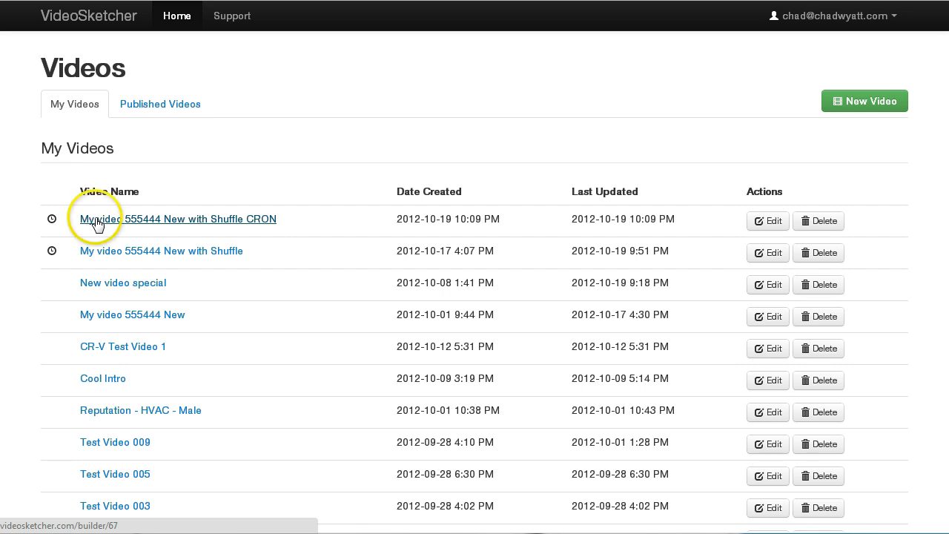
mouse_move(52, 219)
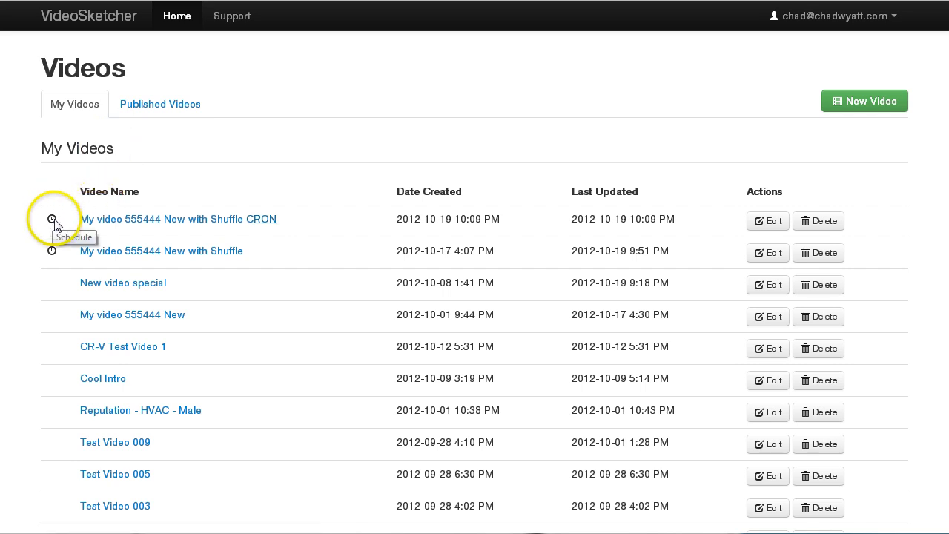
mouse_move(169, 117)
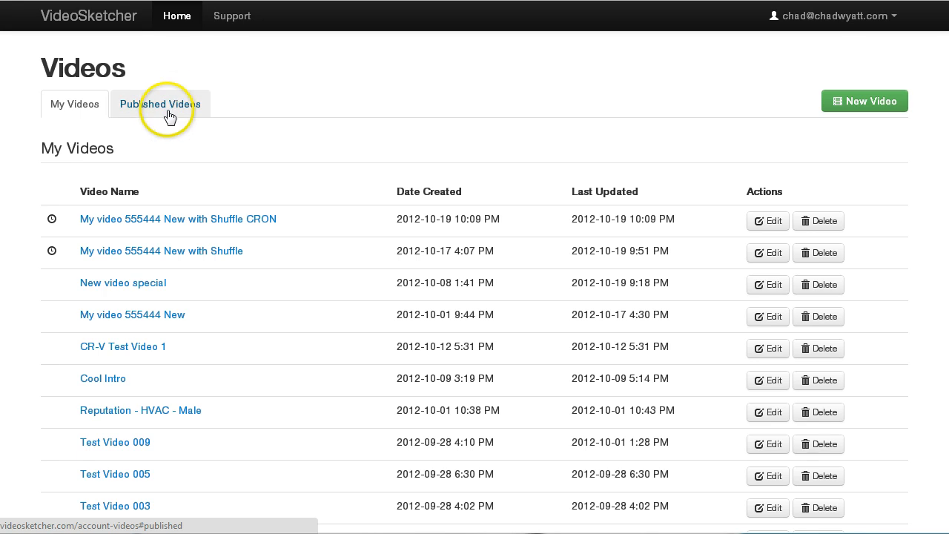
Show the Published Videos list with YouTube links and render dates.
left_click(160, 104)
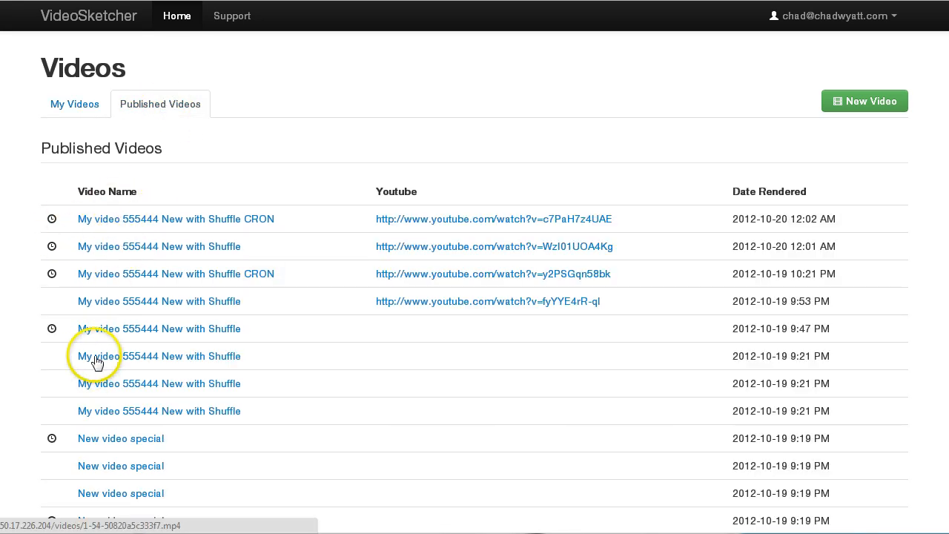
mouse_move(52, 219)
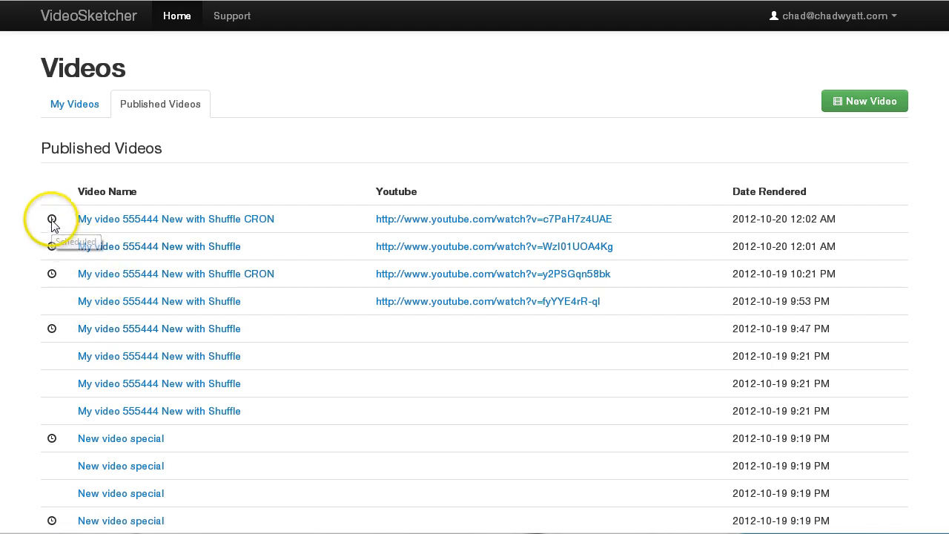
mouse_move(53, 273)
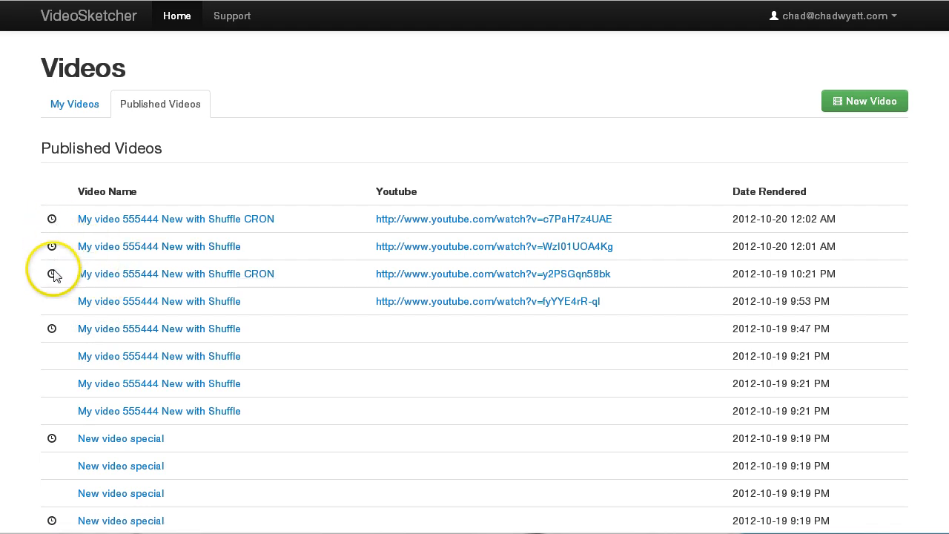
mouse_move(52, 264)
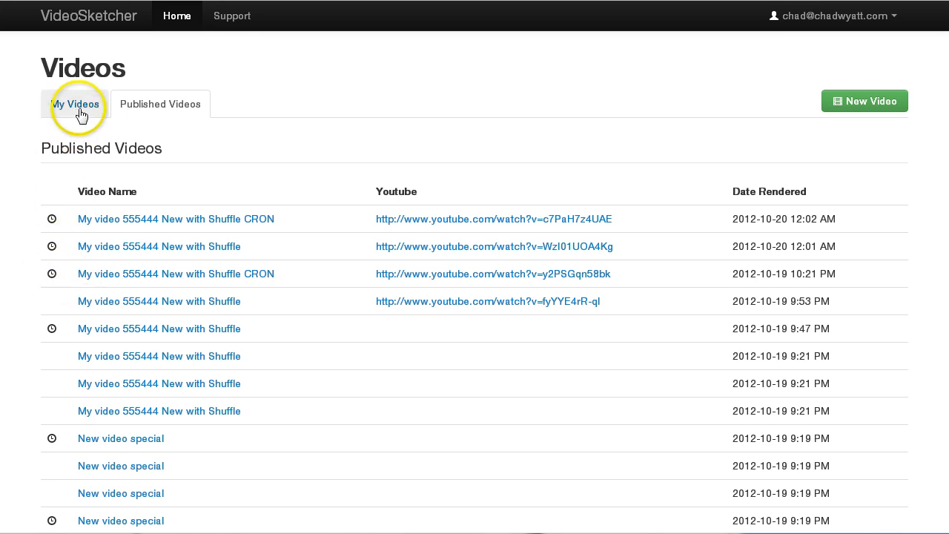
Return to My Videos and browse the Shuffle CRON video's watermark font choices.
left_click(74, 104)
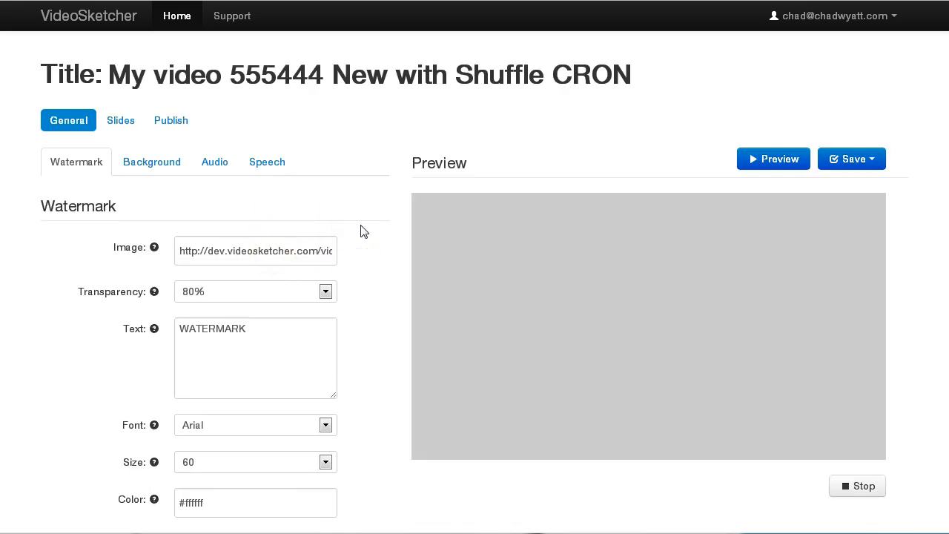
scroll("down", 3)
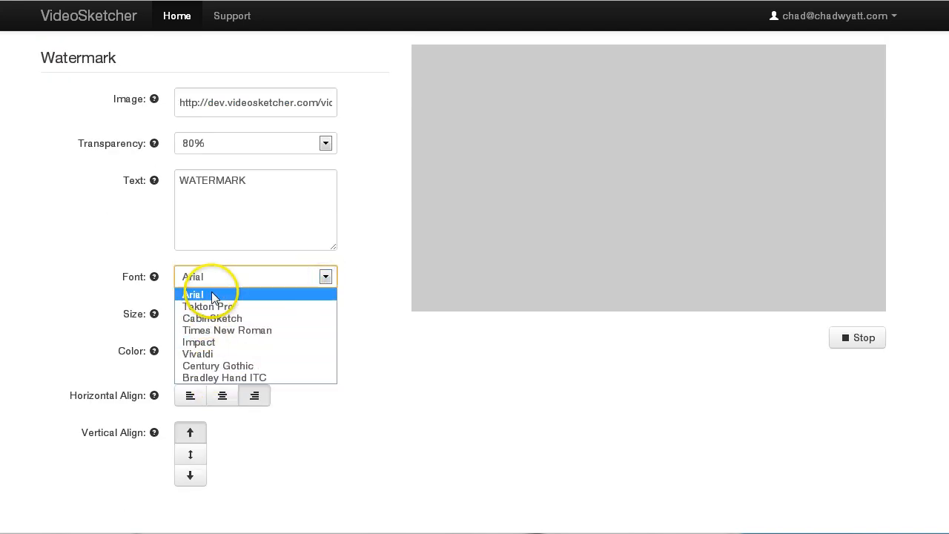
left_click(194, 294)
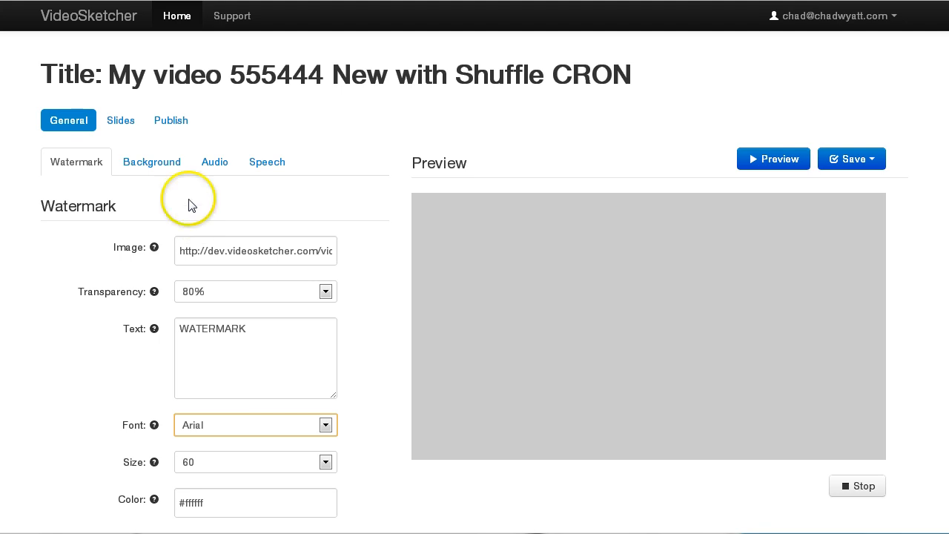
mouse_move(214, 167)
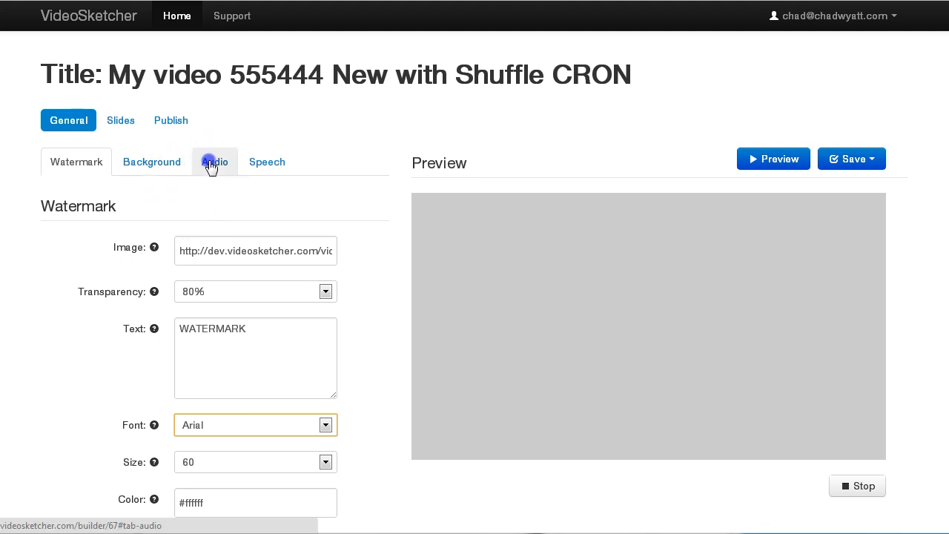
Show the Audio settings and inspect Audio Track 1's list of music URLs.
left_click(213, 162)
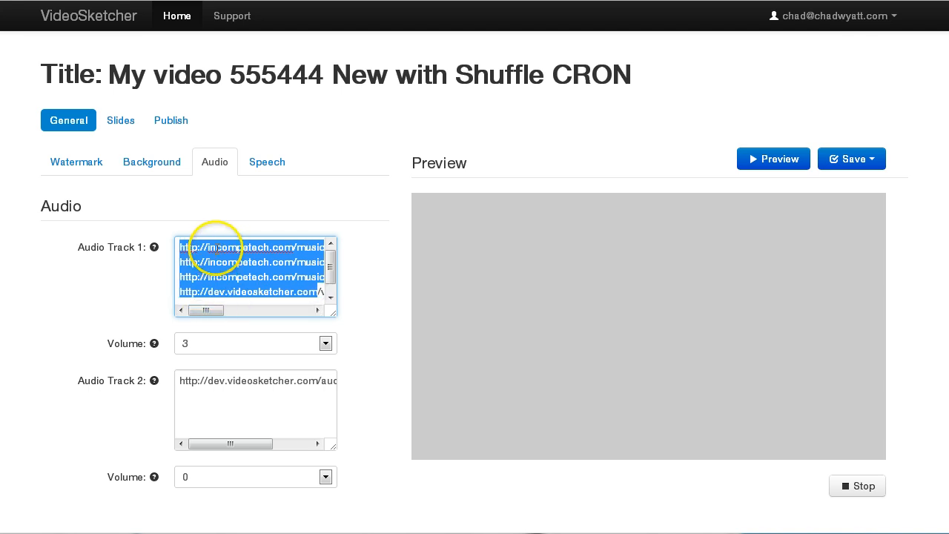
left_click(184, 246)
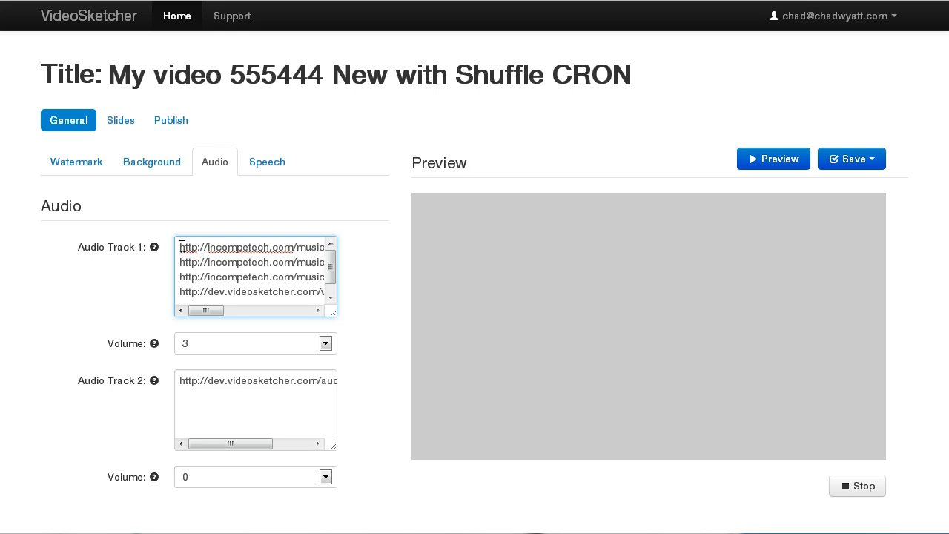
left_click(215, 417)
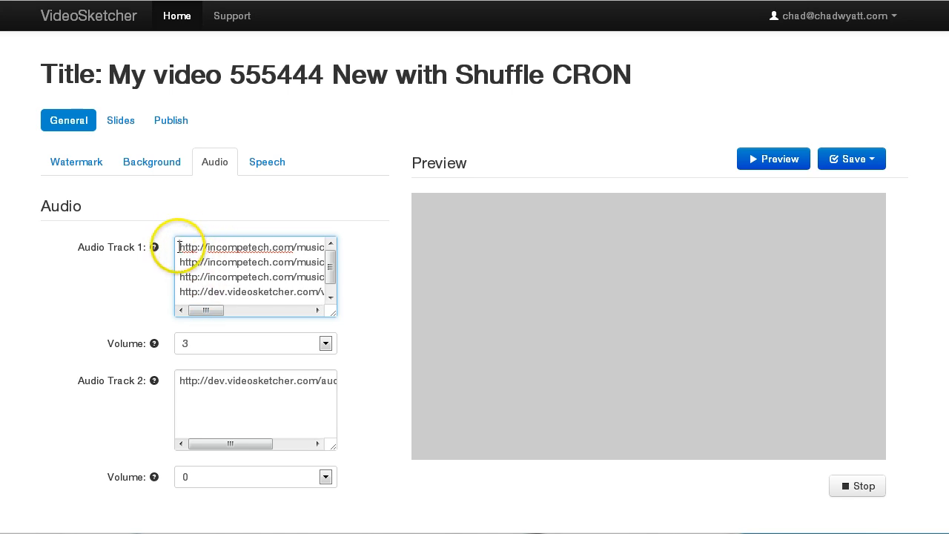
double_click(187, 247)
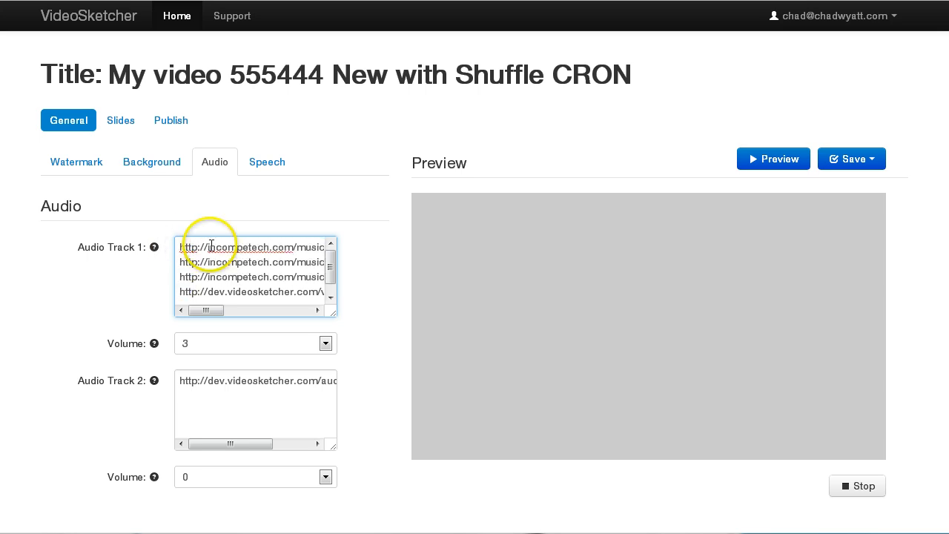
mouse_move(175, 255)
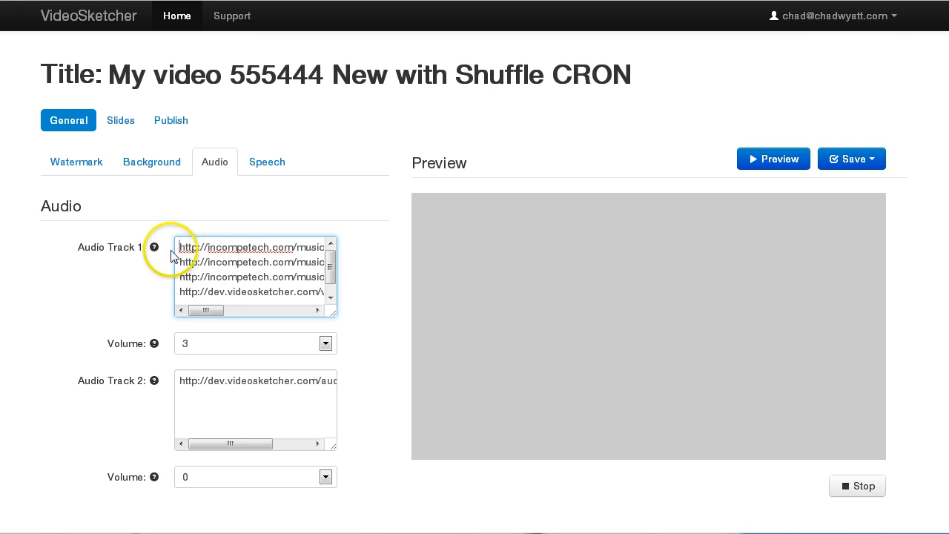
double_click(249, 246)
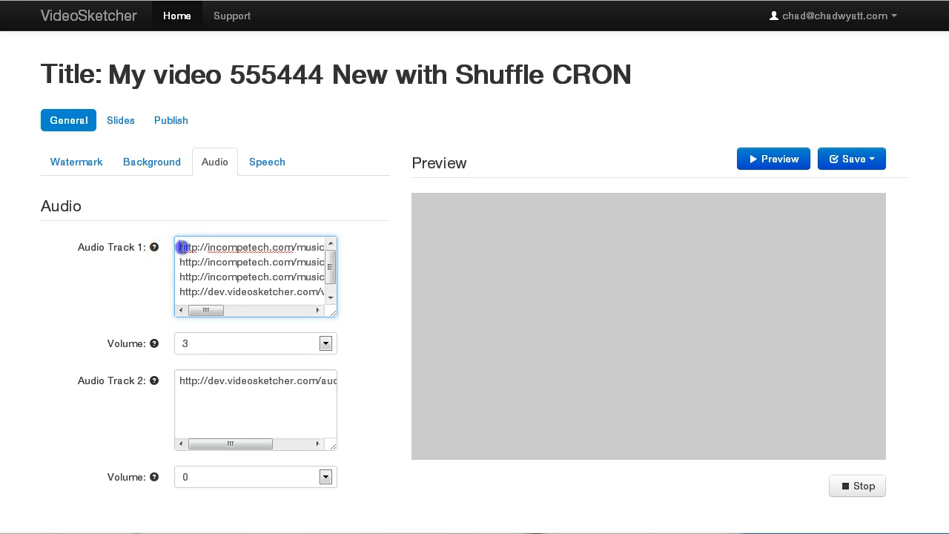
left_click(201, 282)
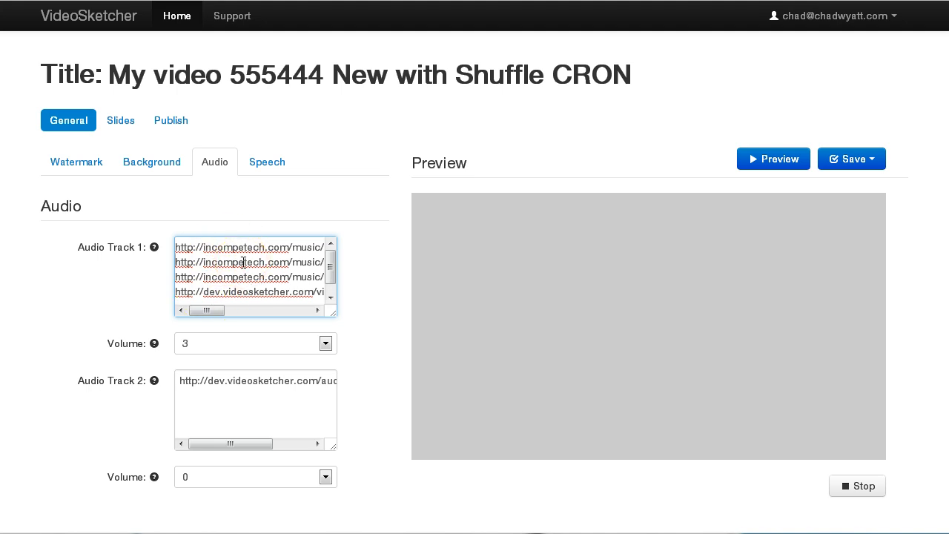
left_click(241, 261)
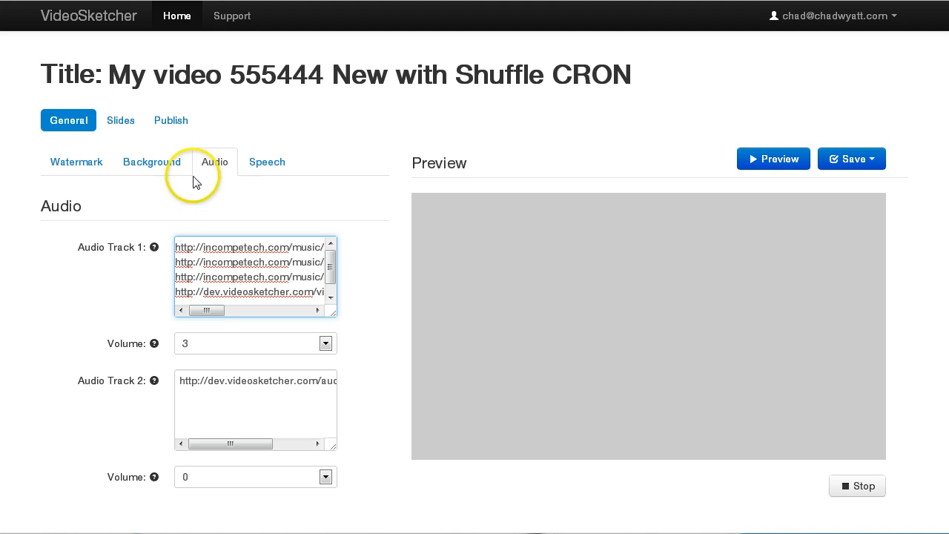
mouse_move(121, 120)
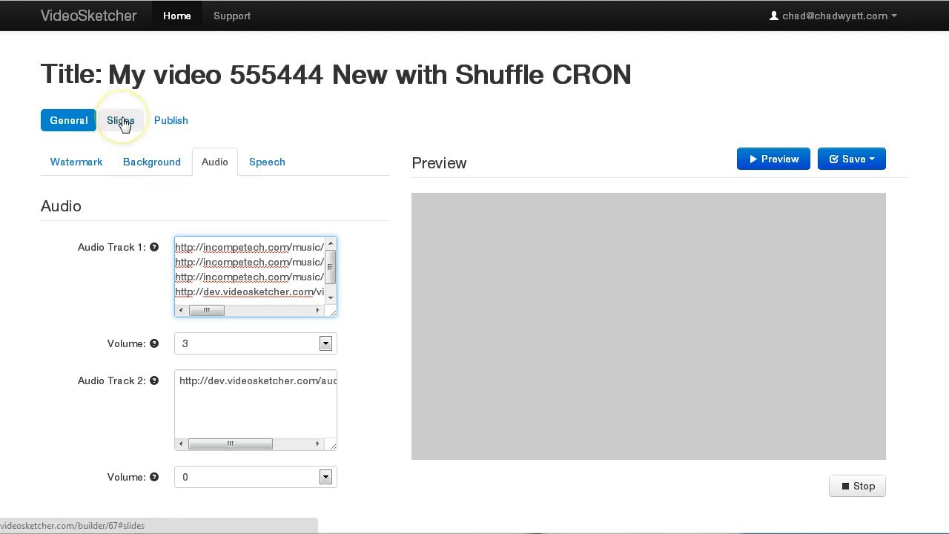
Give the Enchilada Lunch slide random duration with duration 5, then collapse it.
left_click(120, 120)
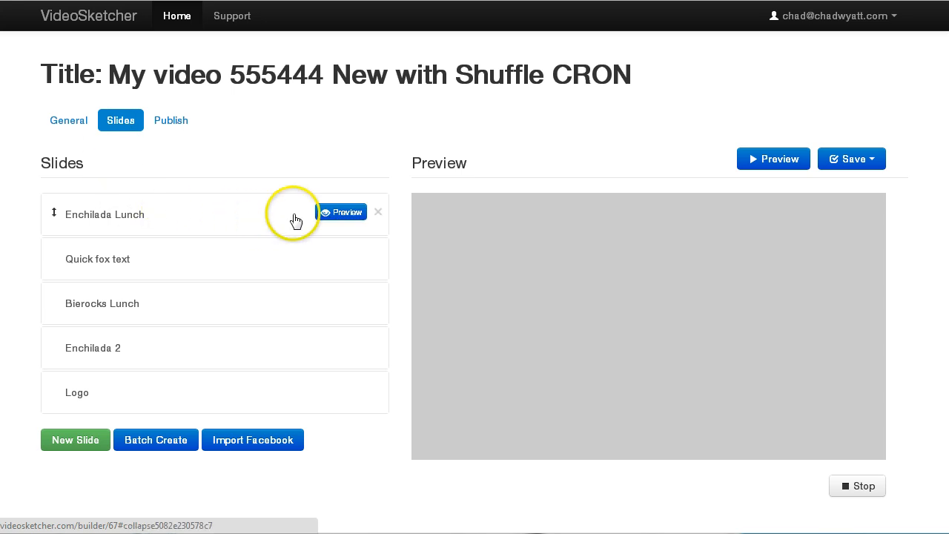
left_click(104, 213)
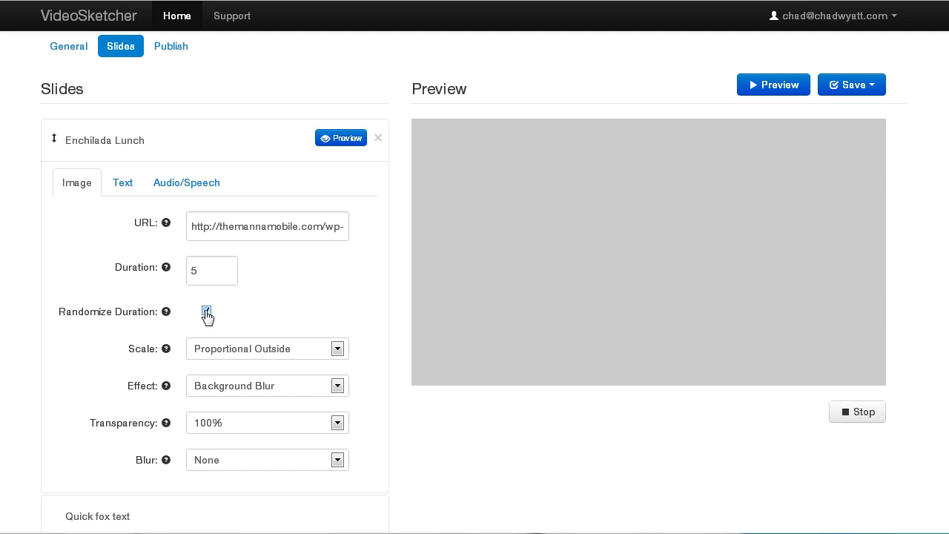
left_click(206, 312)
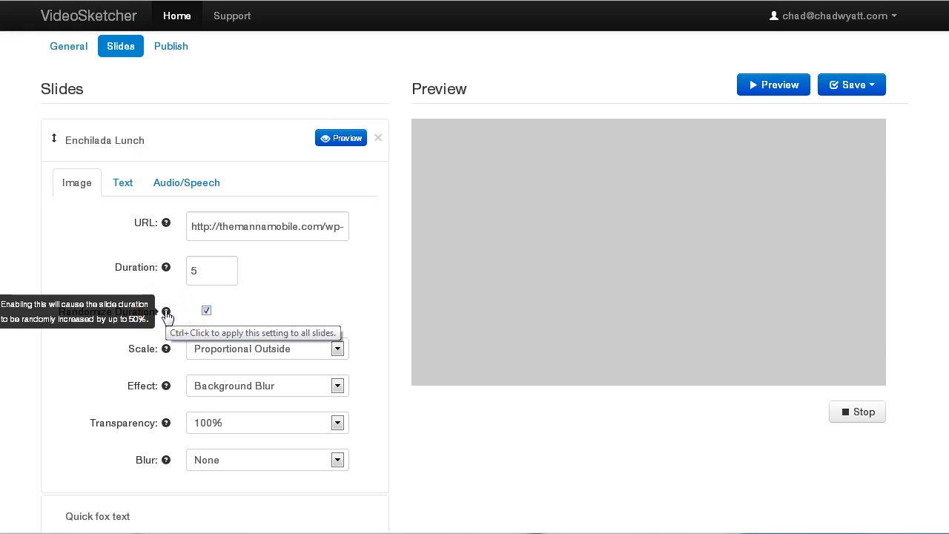
mouse_move(165, 311)
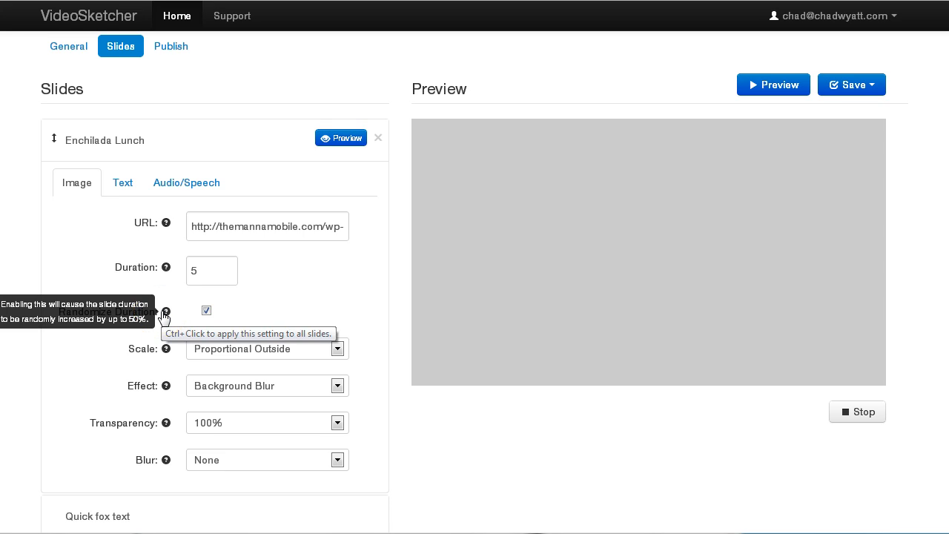
left_click(211, 270)
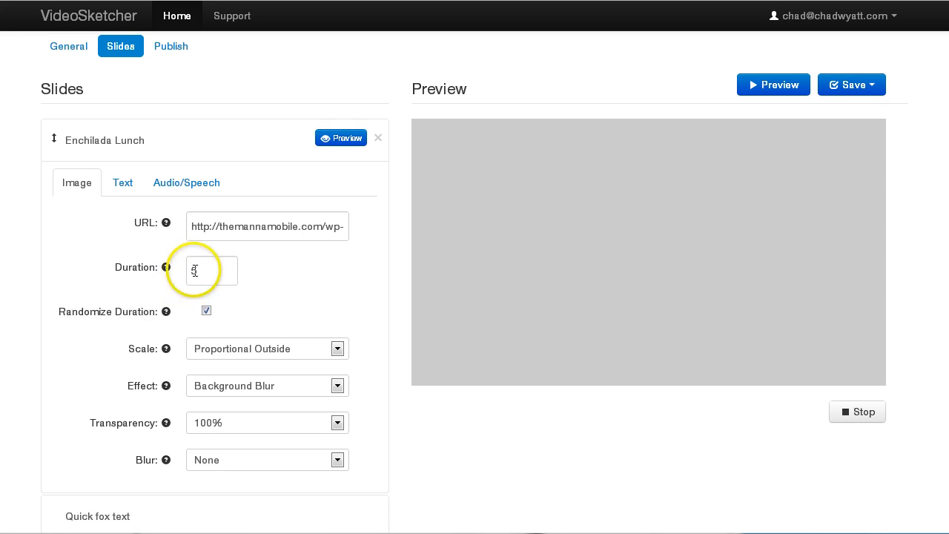
type("5")
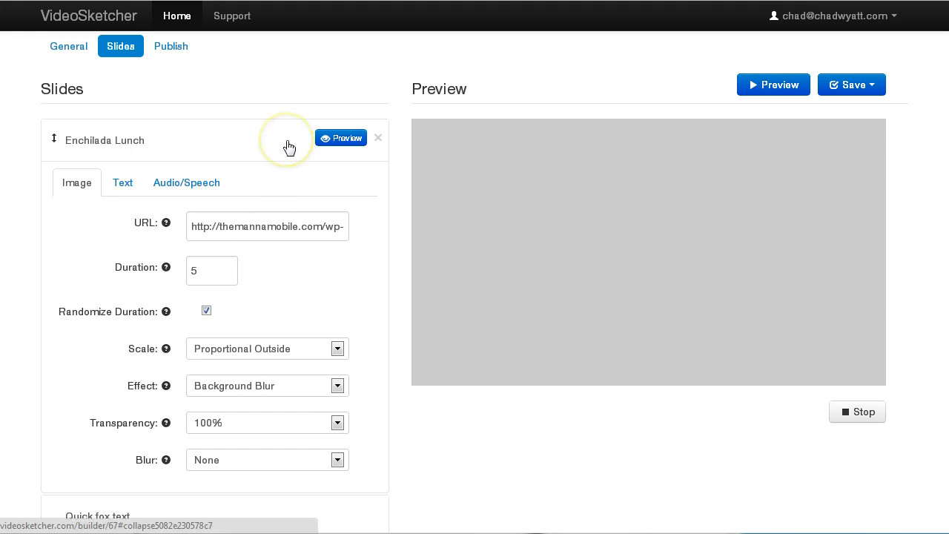
mouse_move(281, 154)
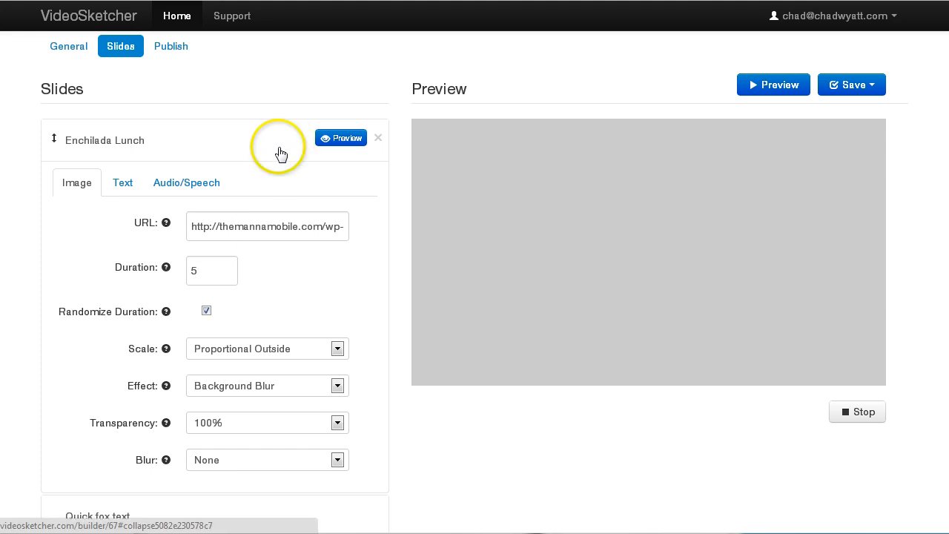
mouse_move(280, 154)
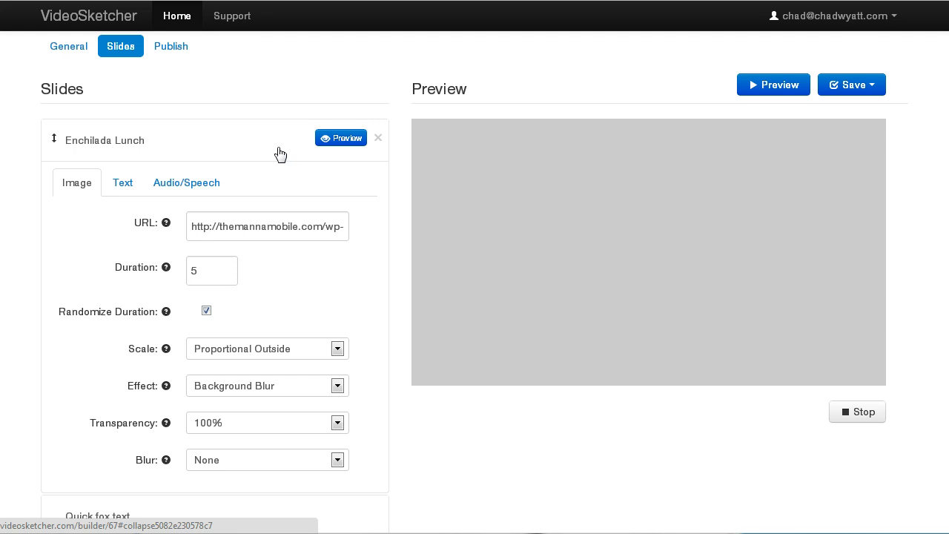
left_click(104, 140)
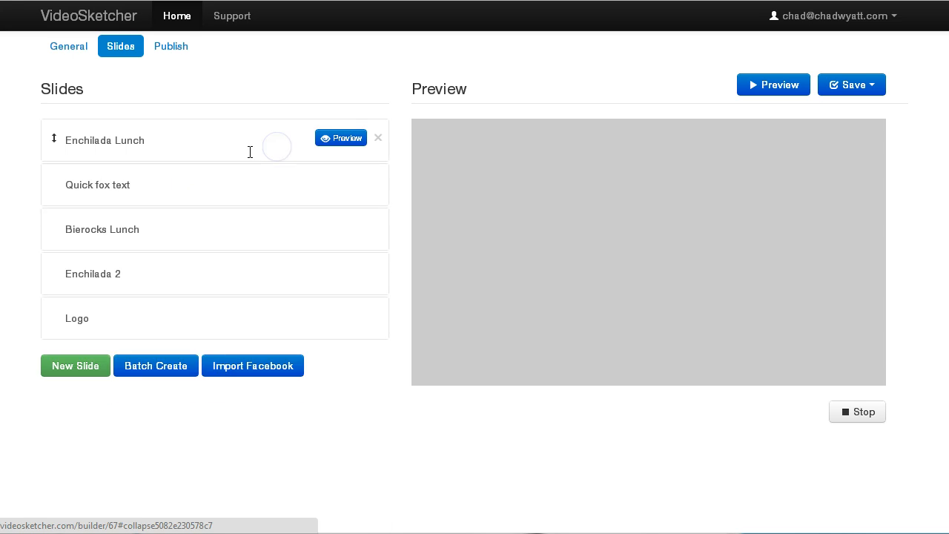
mouse_move(294, 196)
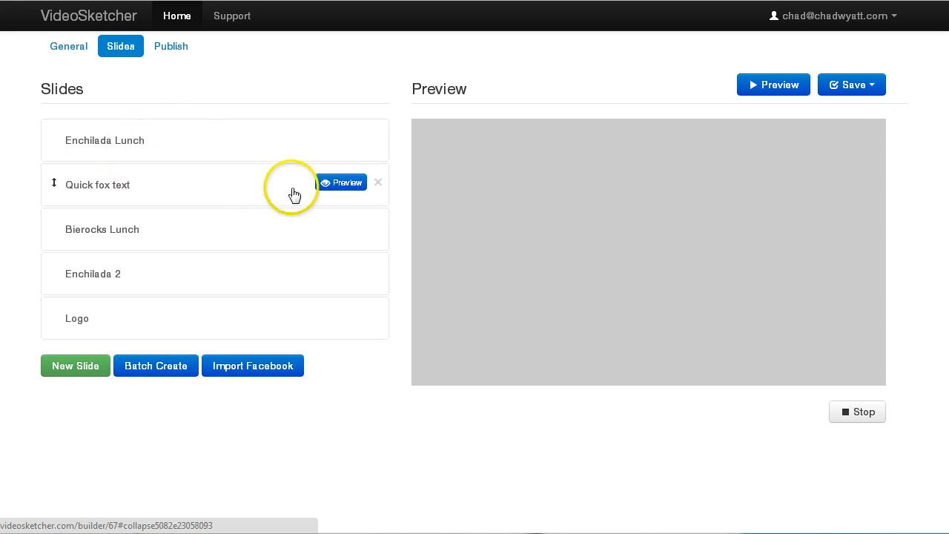
Rewrite the YouTube title's first word as spintax {test the|testing|beta|trial}.
left_click(171, 46)
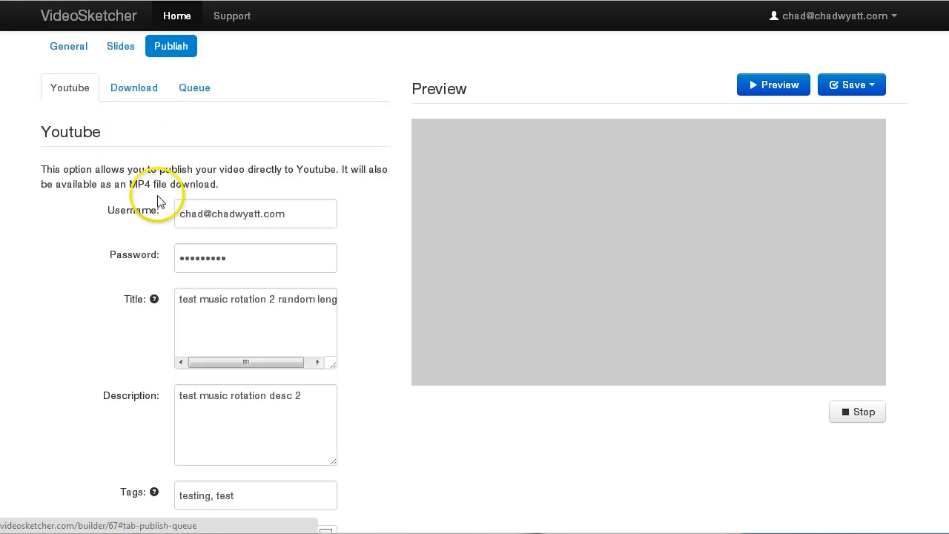
scroll("down", 3)
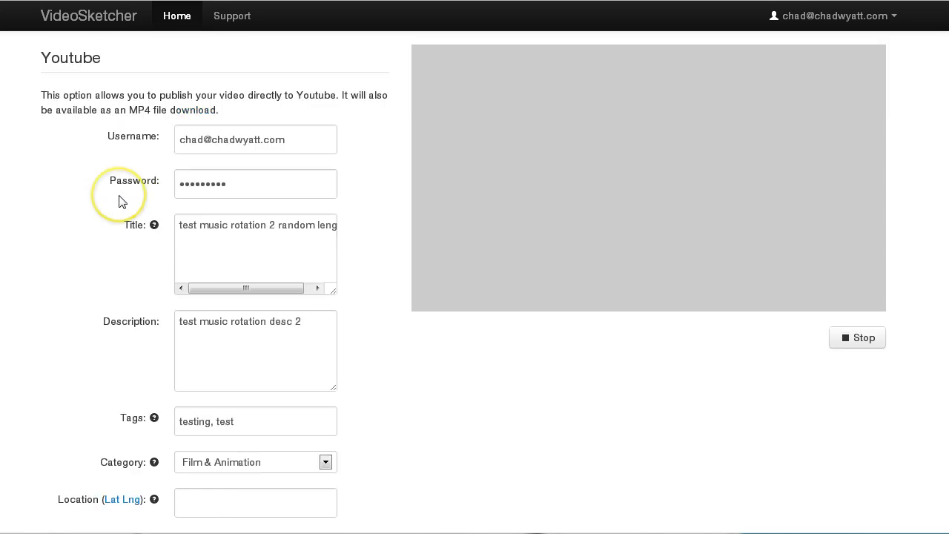
mouse_move(122, 202)
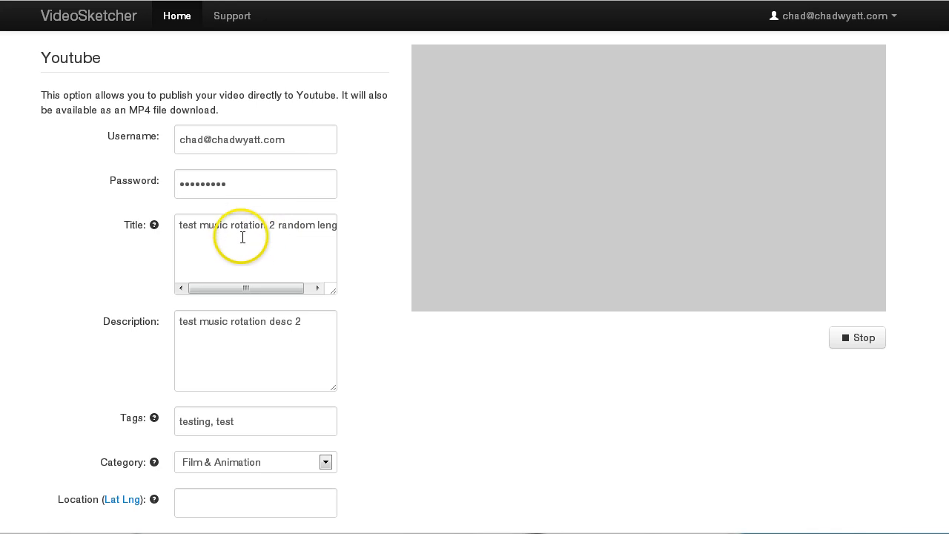
double_click(187, 226)
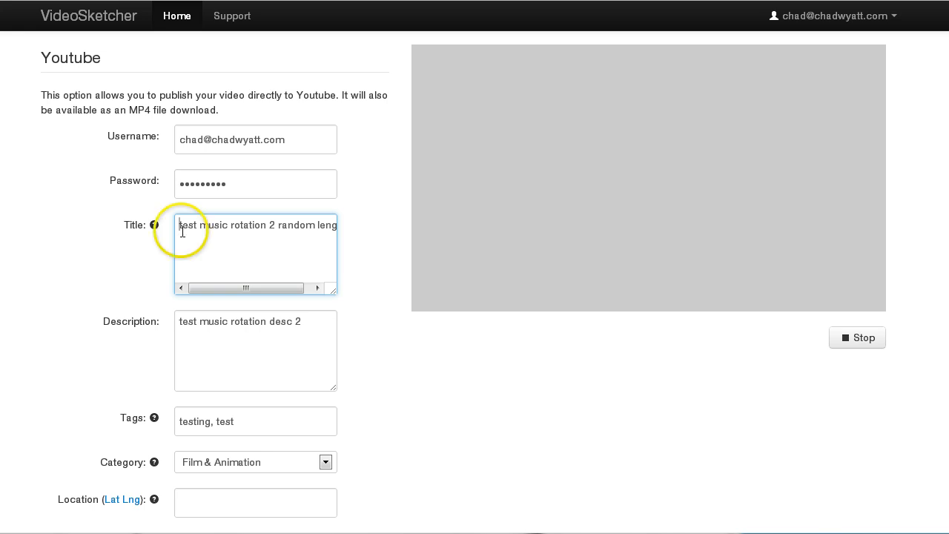
mouse_move(200, 263)
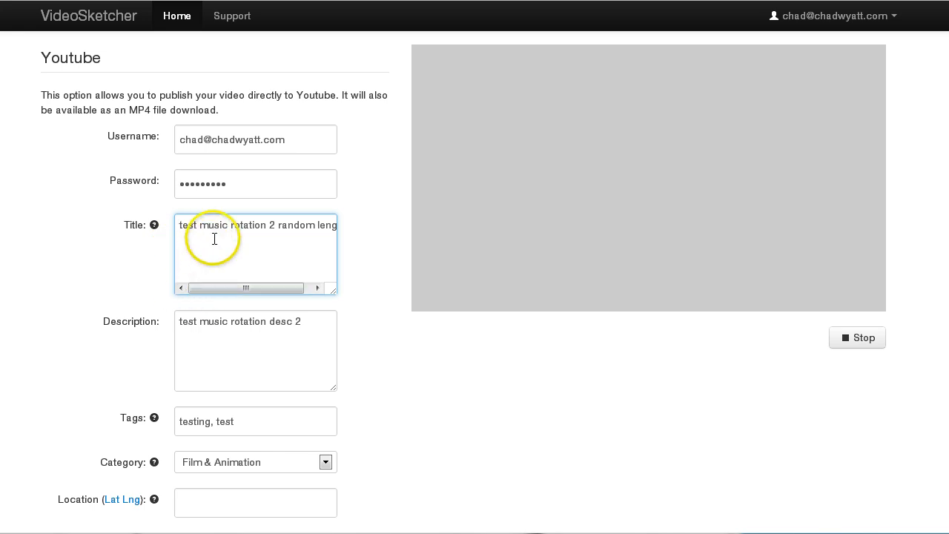
mouse_move(193, 243)
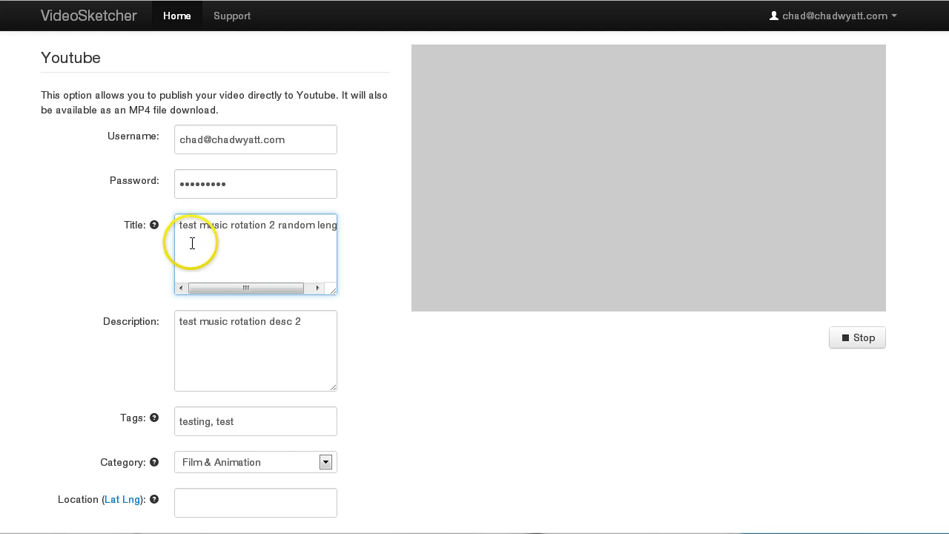
mouse_move(199, 240)
type("{")
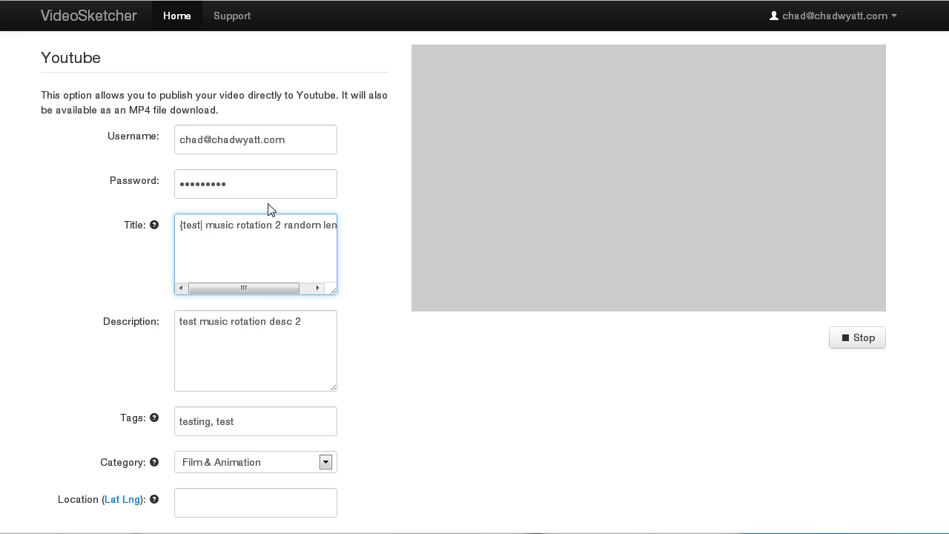
type("testing}")
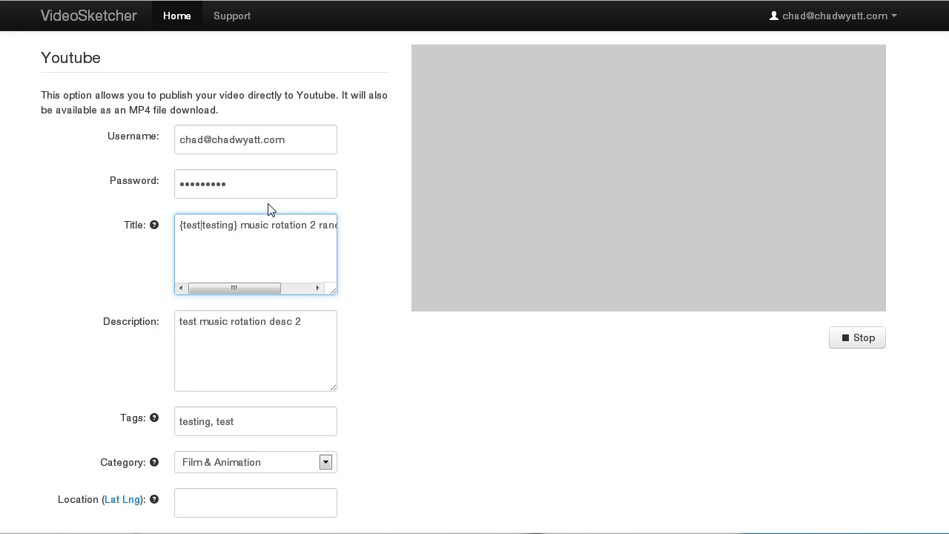
left_click(185, 226)
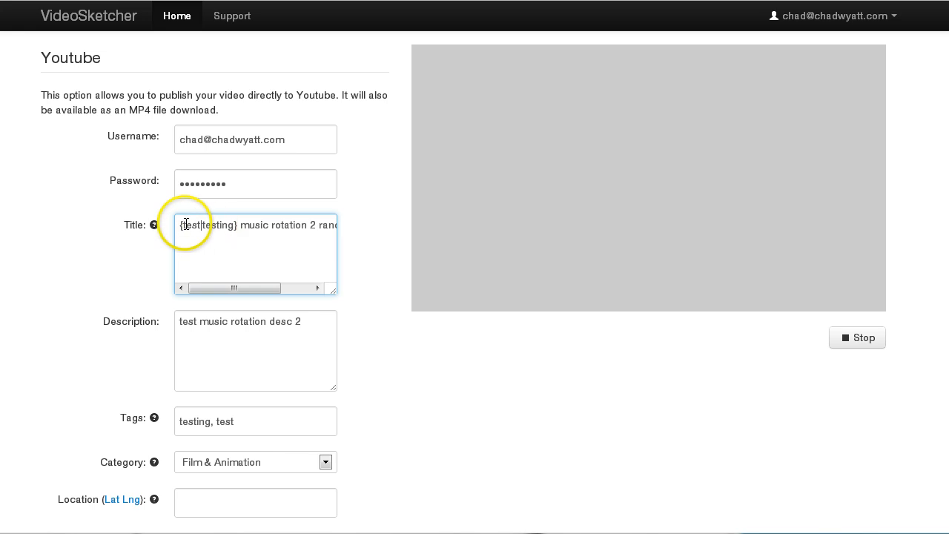
mouse_move(228, 221)
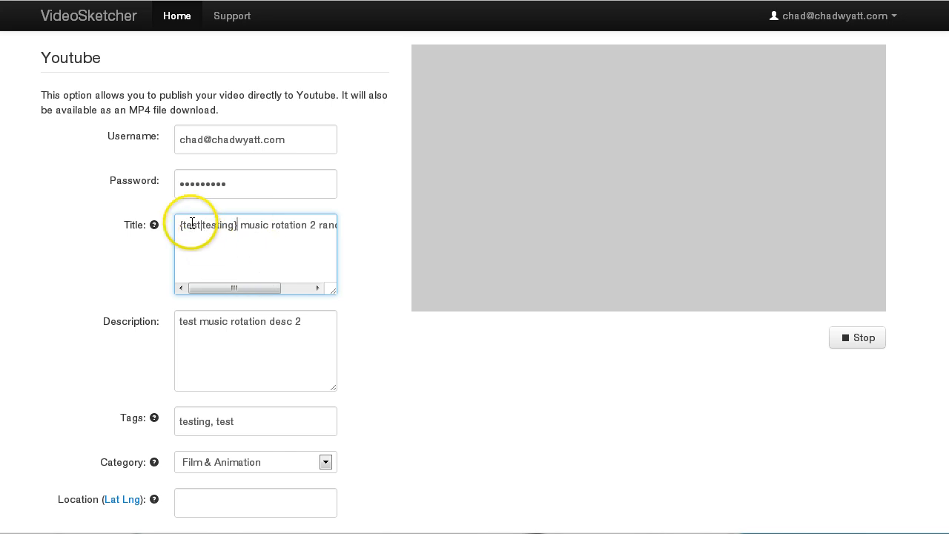
mouse_move(254, 224)
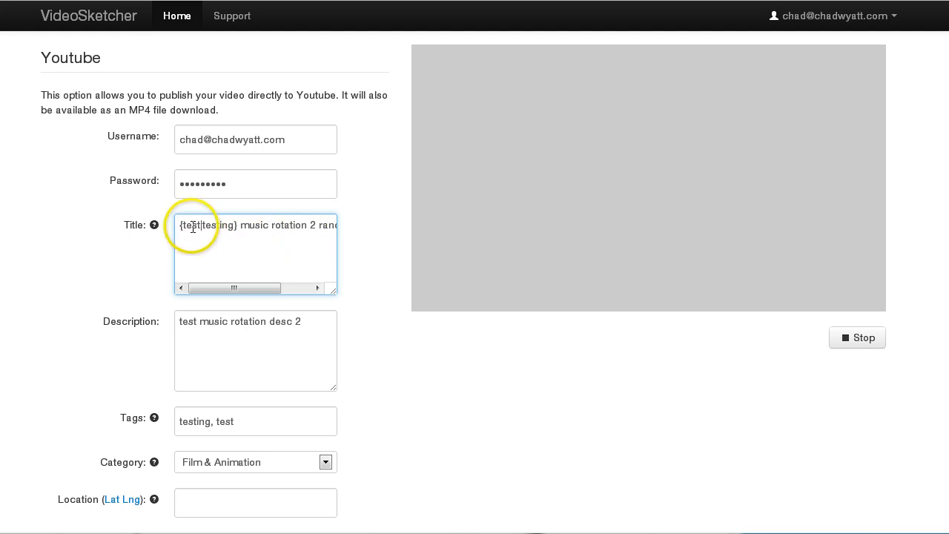
mouse_move(275, 231)
type("|beta")
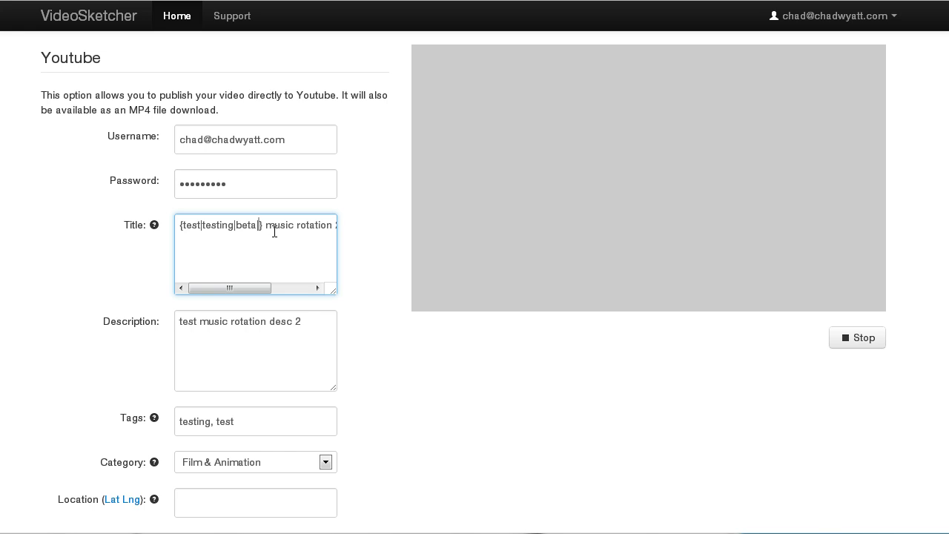
type("|trial")
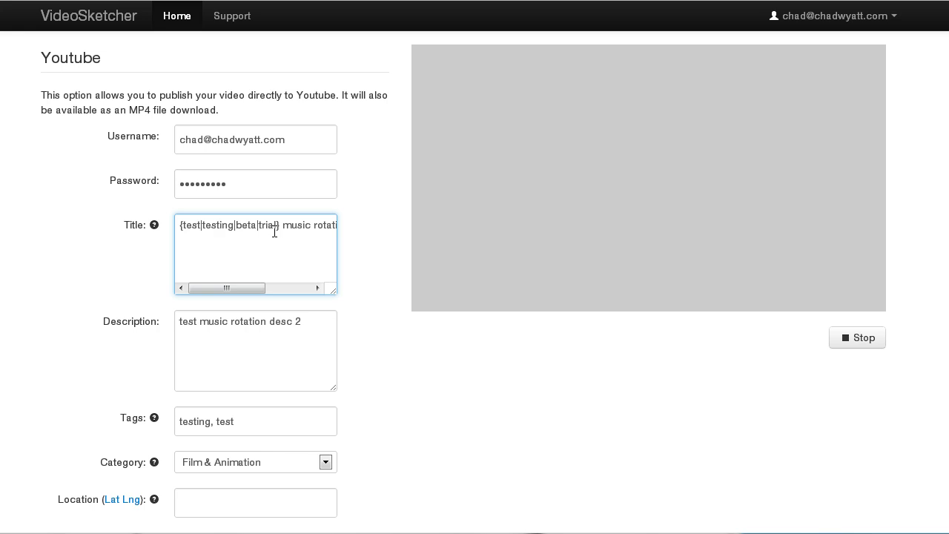
type("the")
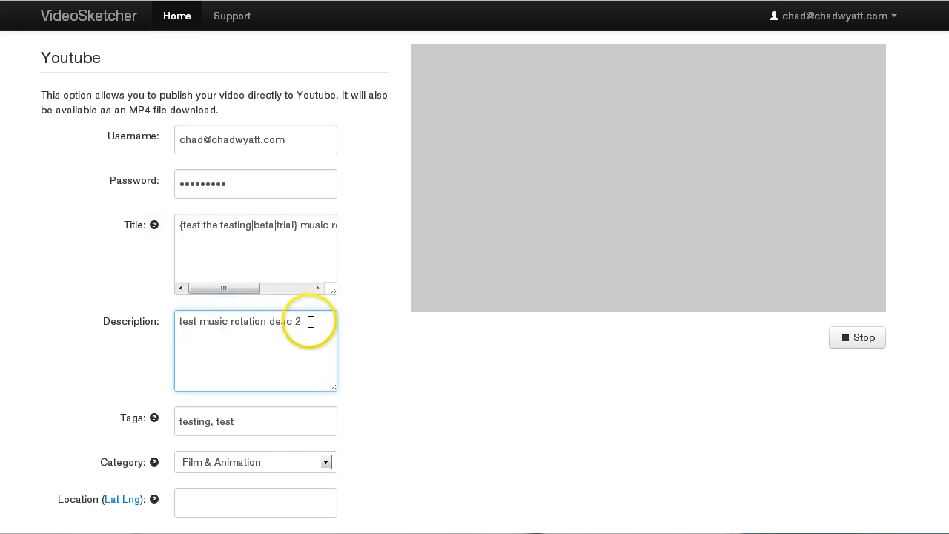
mouse_move(181, 226)
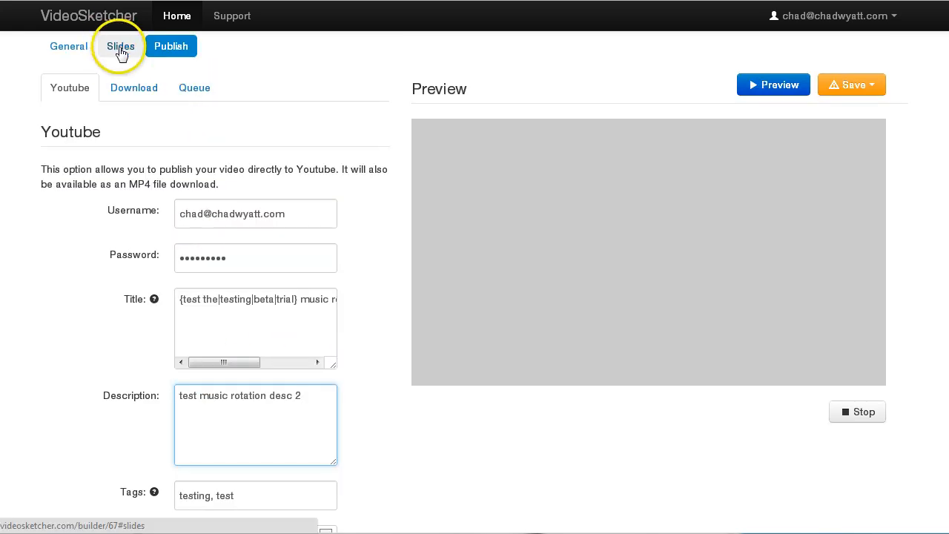
left_click(120, 46)
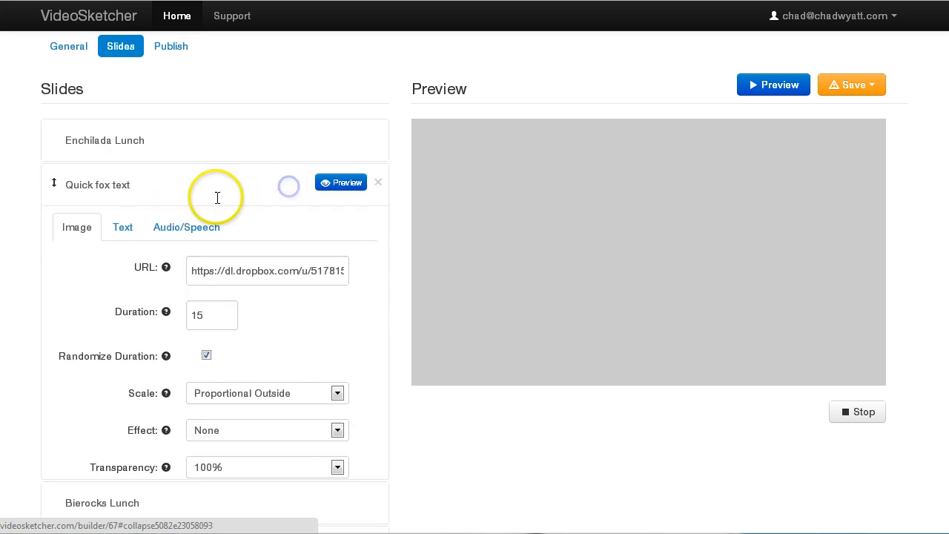
left_click(122, 227)
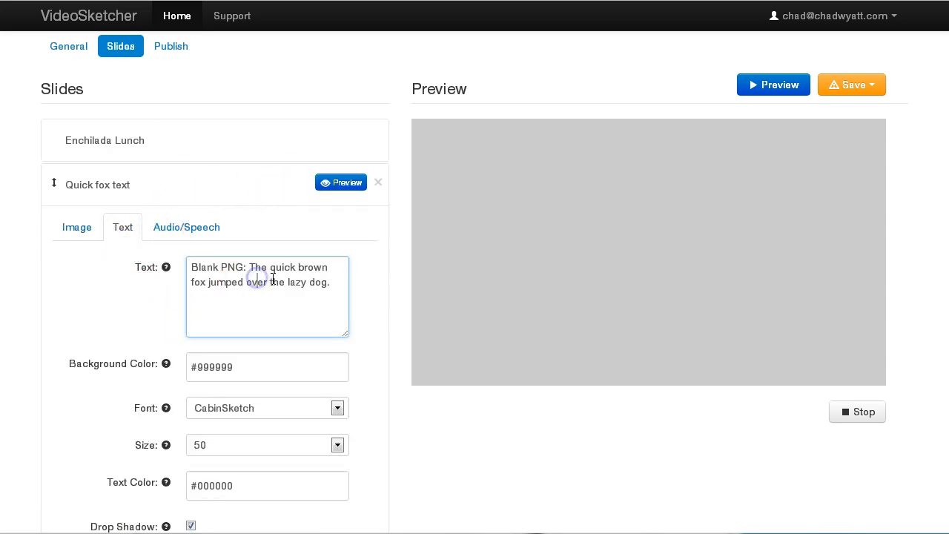
left_click(187, 227)
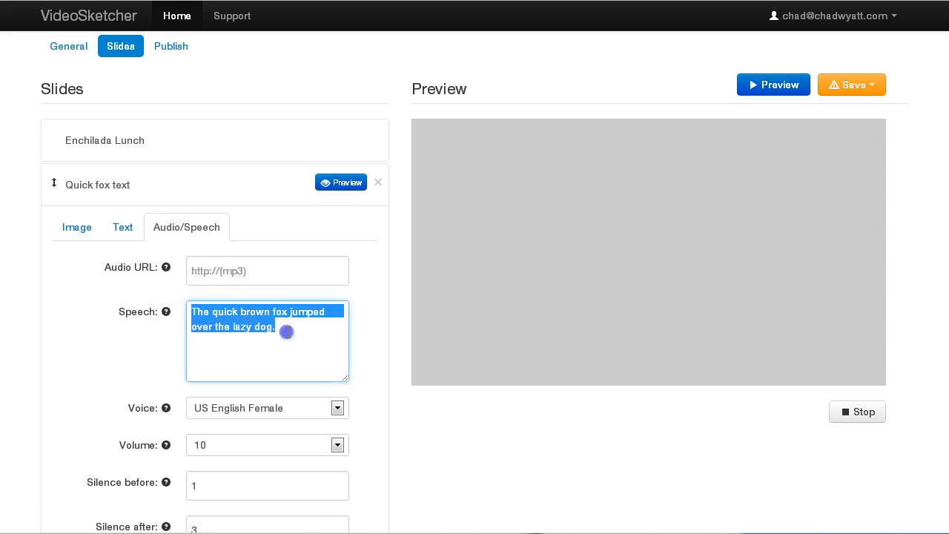
left_click(264, 326)
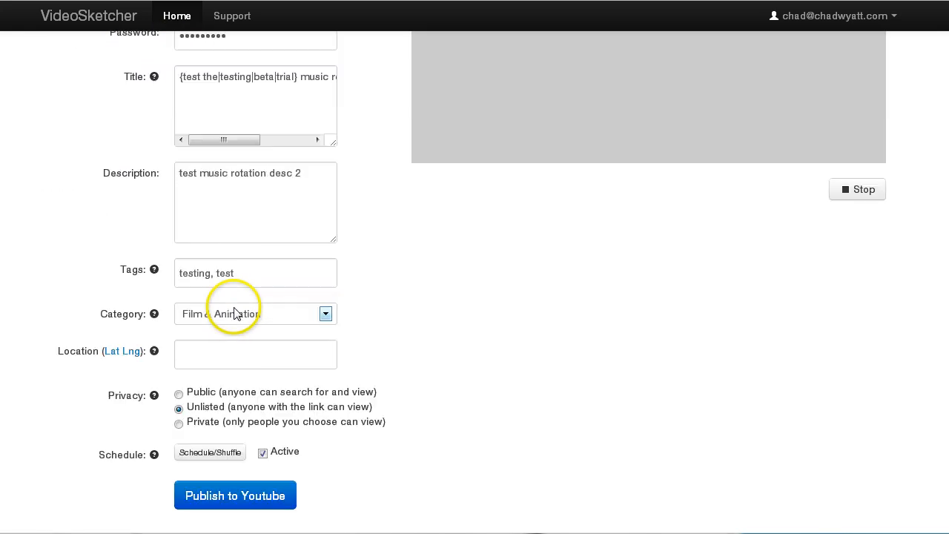
left_click(258, 273)
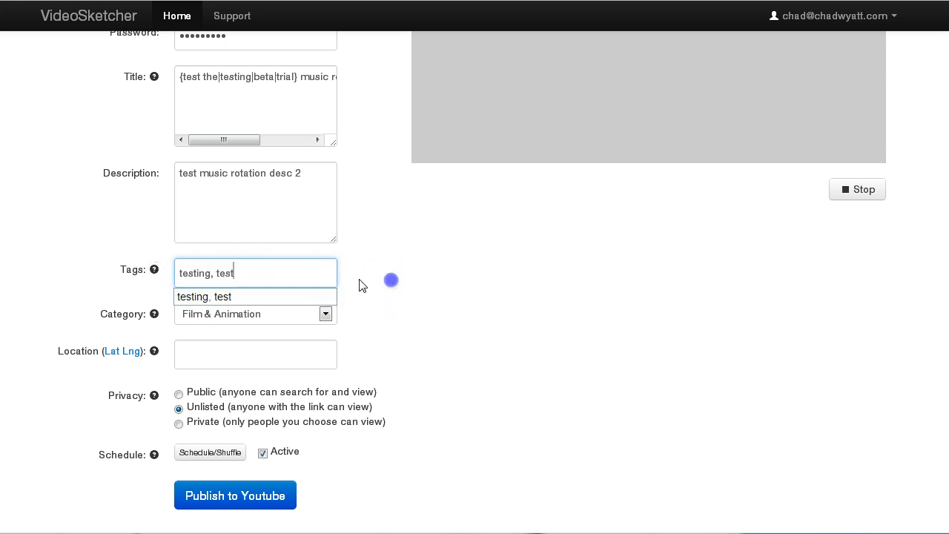
left_click(276, 273)
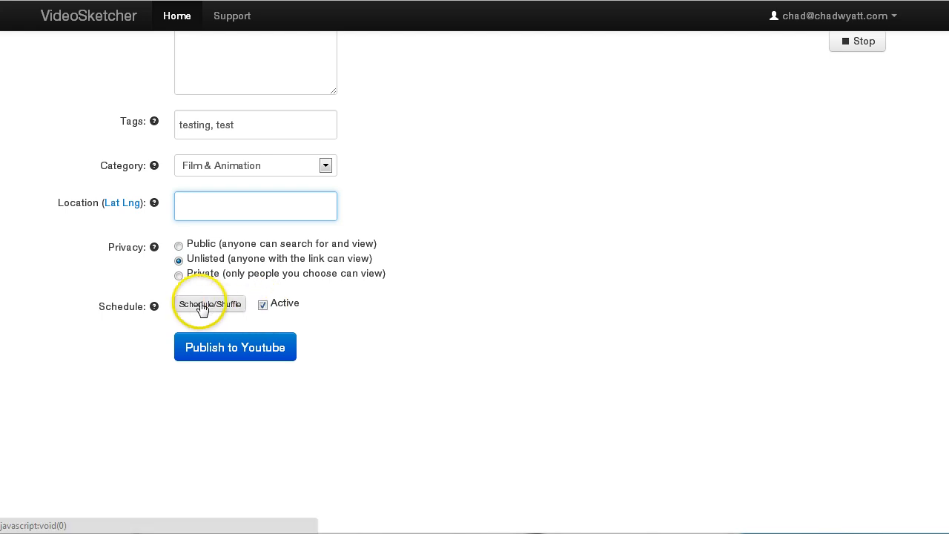
In the schedule settings, try weekday toggles and month days 1, 10, 20, 28.
left_click(211, 302)
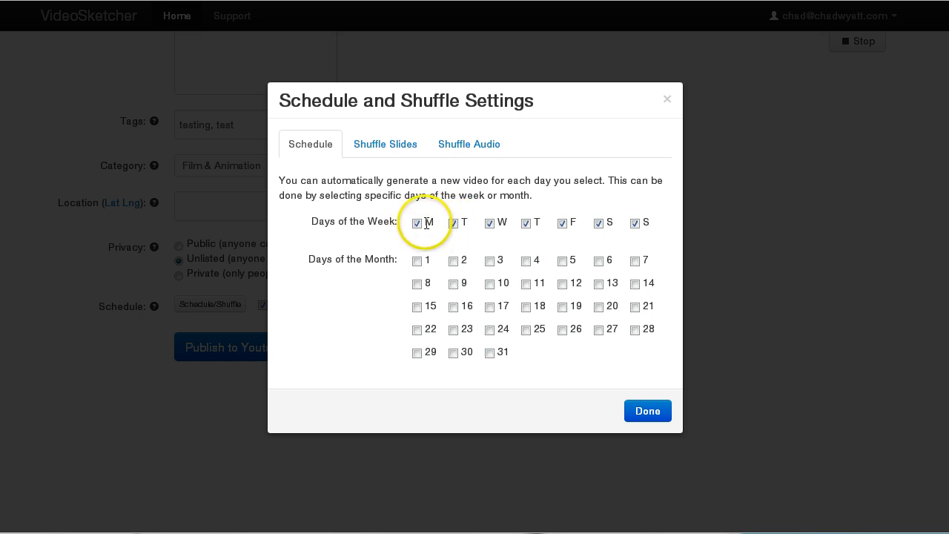
mouse_move(674, 238)
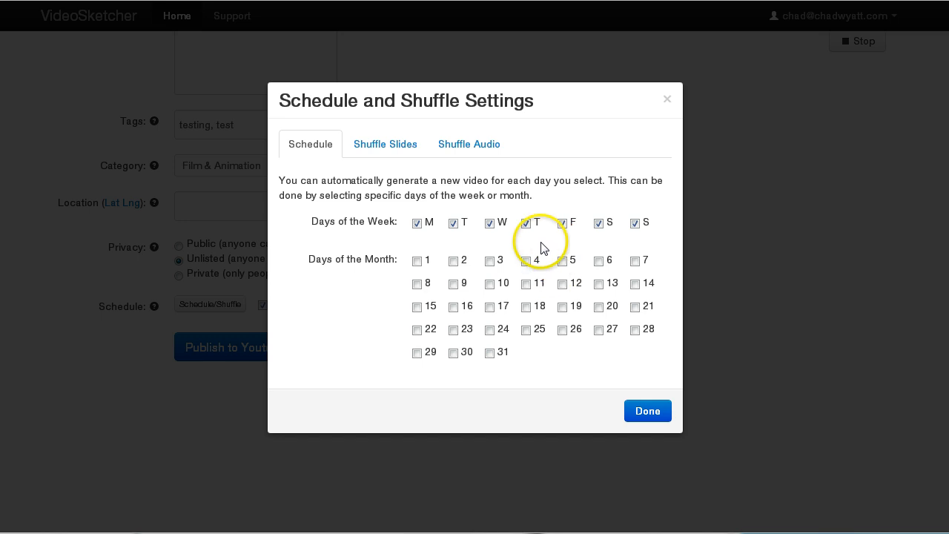
left_click(525, 222)
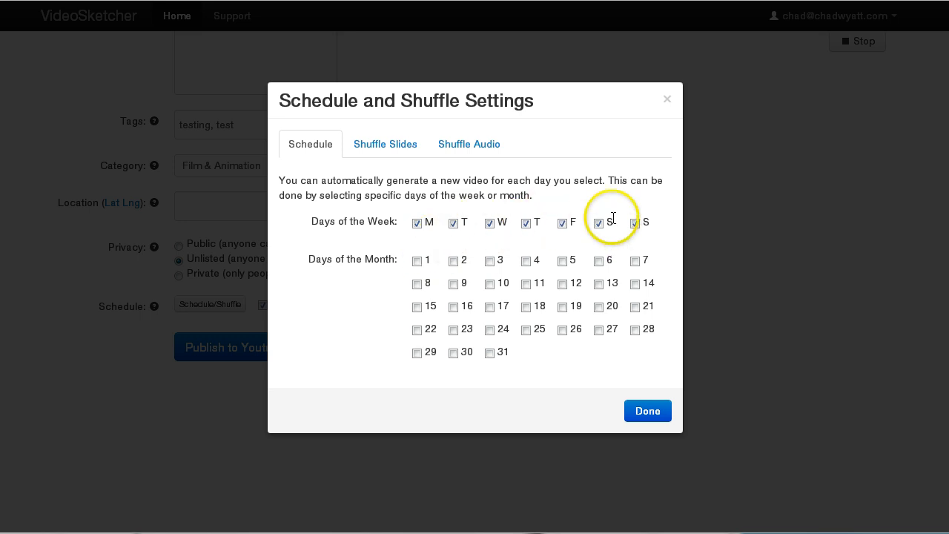
mouse_move(454, 222)
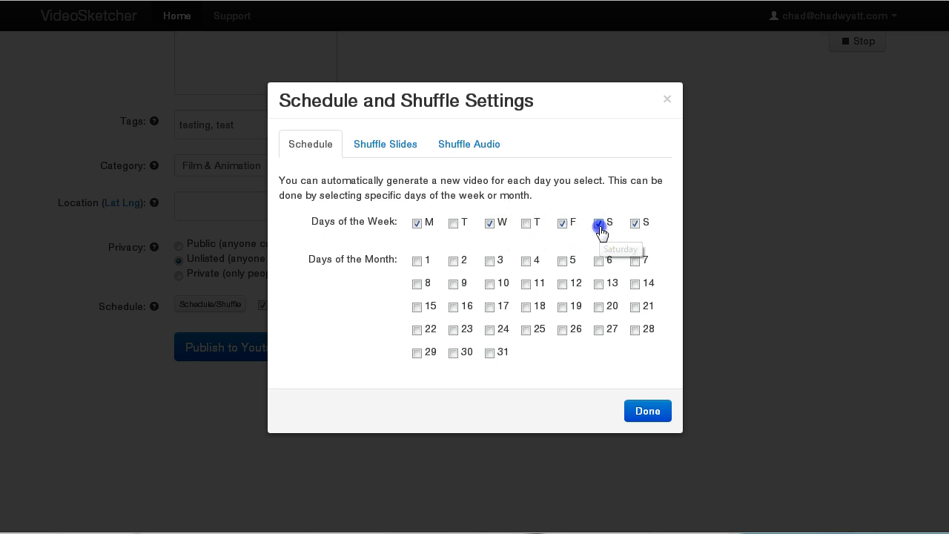
left_click(599, 223)
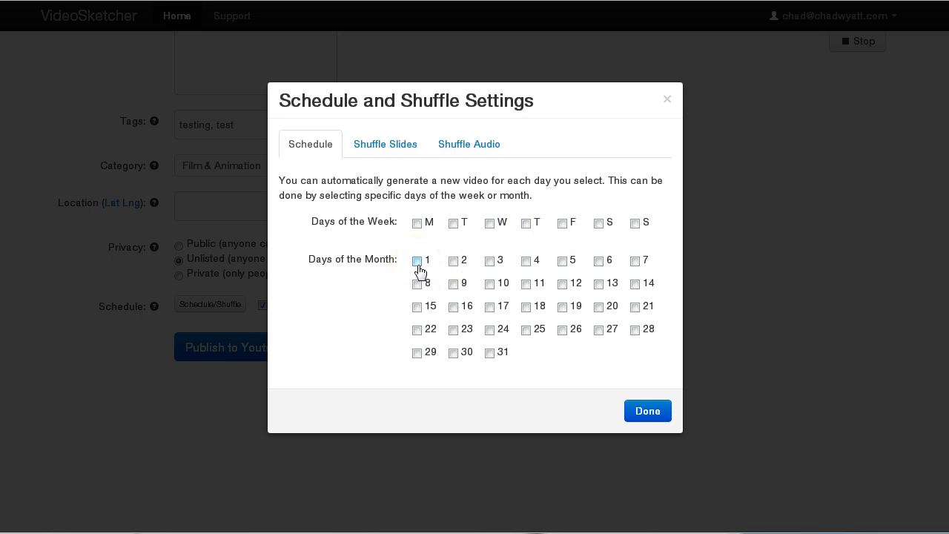
left_click(419, 261)
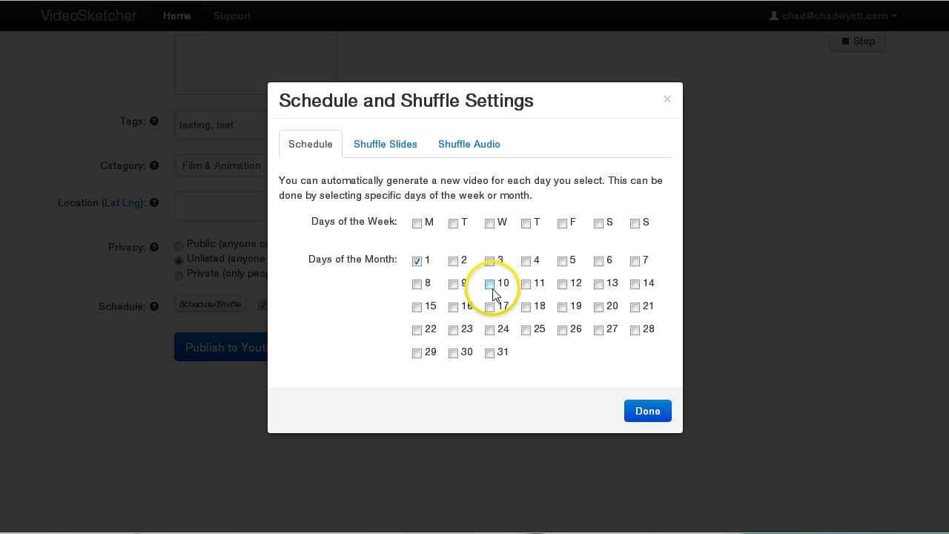
left_click(599, 307)
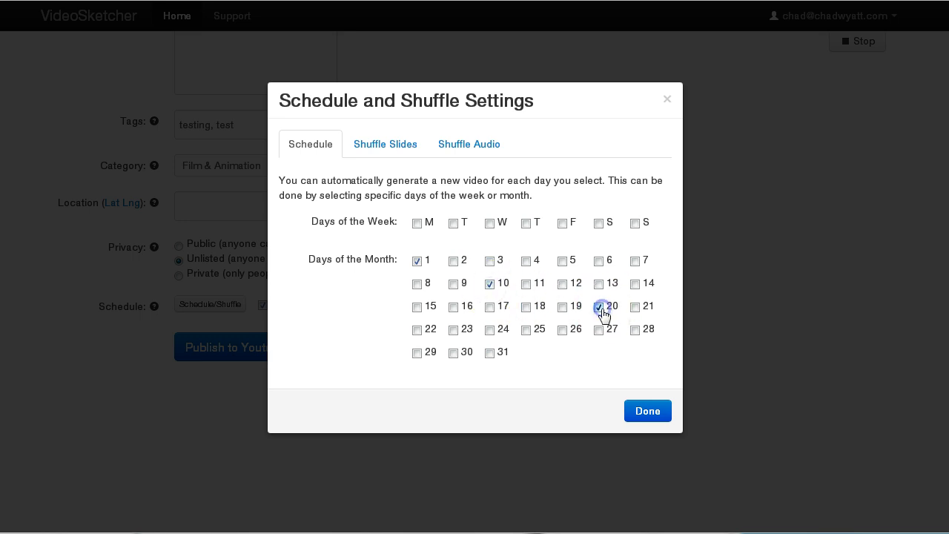
left_click(634, 330)
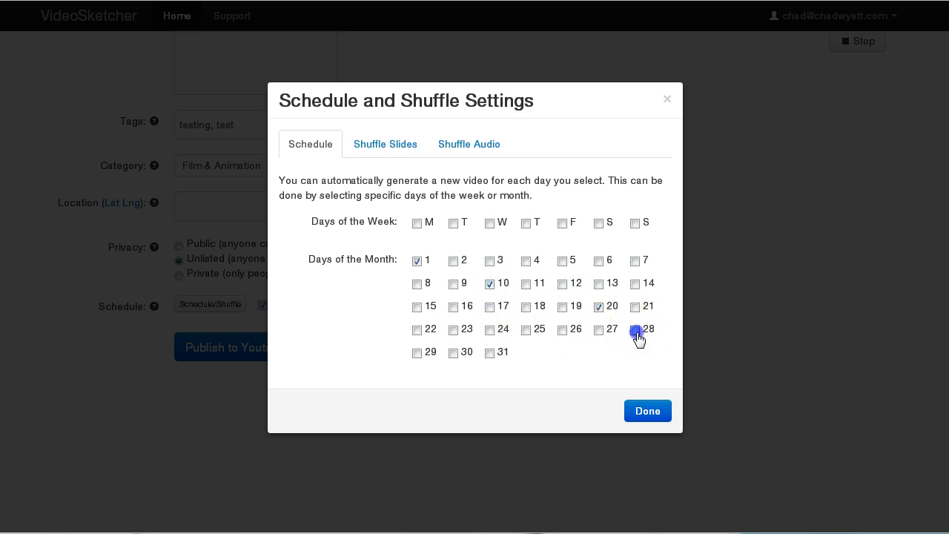
left_click(635, 329)
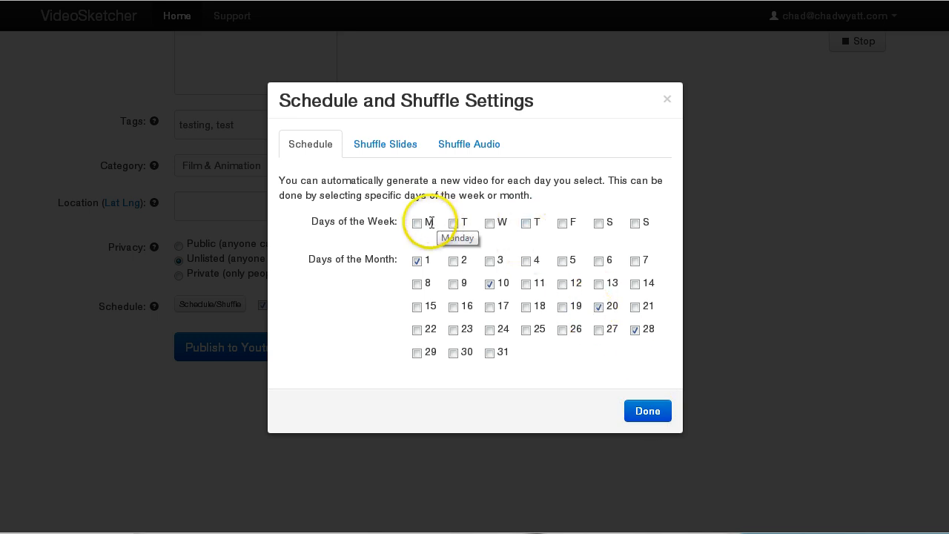
Clear the month days and schedule a new video on all seven weekdays.
left_click(417, 222)
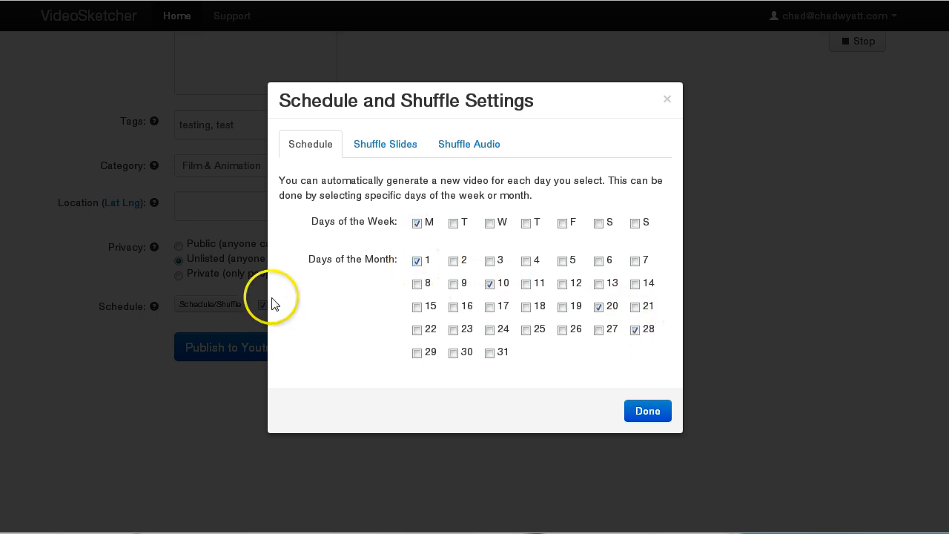
left_click(417, 261)
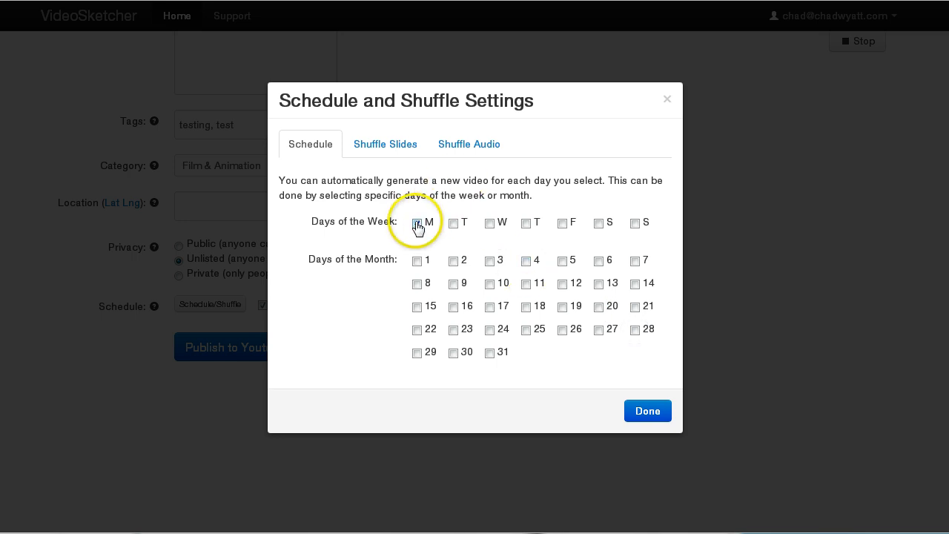
left_click(489, 222)
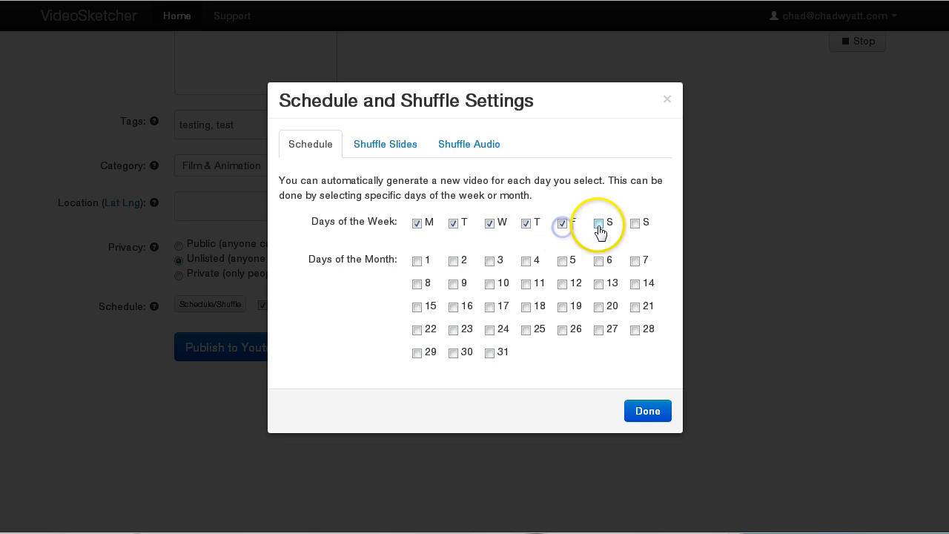
left_click(598, 222)
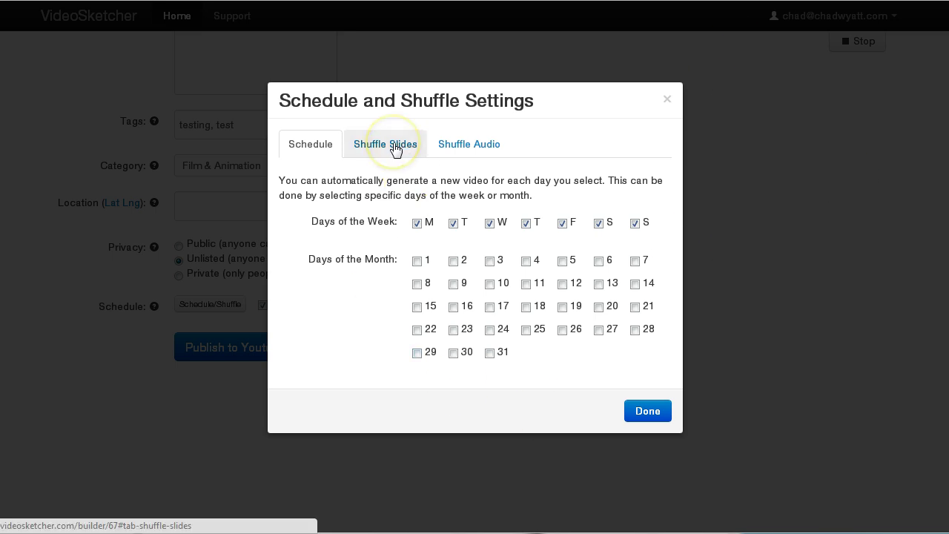
Try each Shuffle Slides option and settle on 'All but first and last'.
left_click(386, 144)
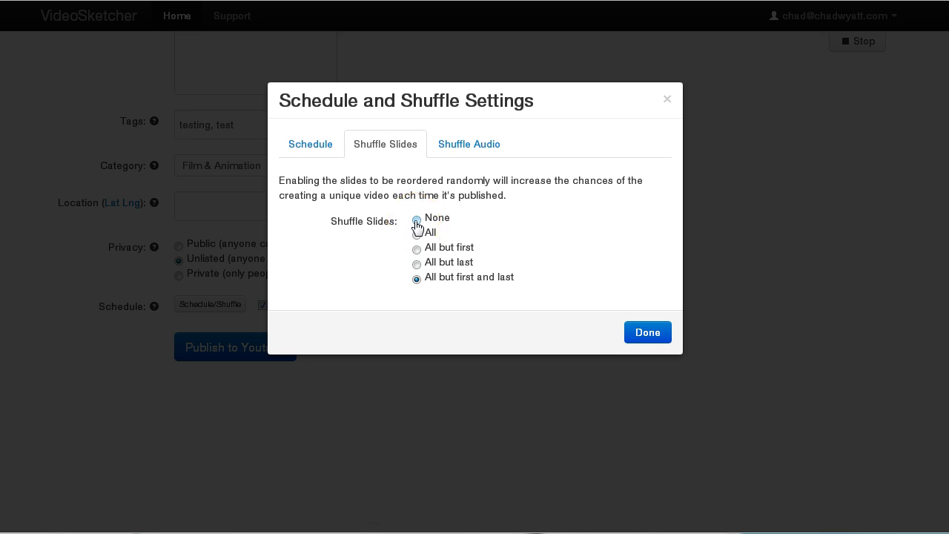
left_click(417, 235)
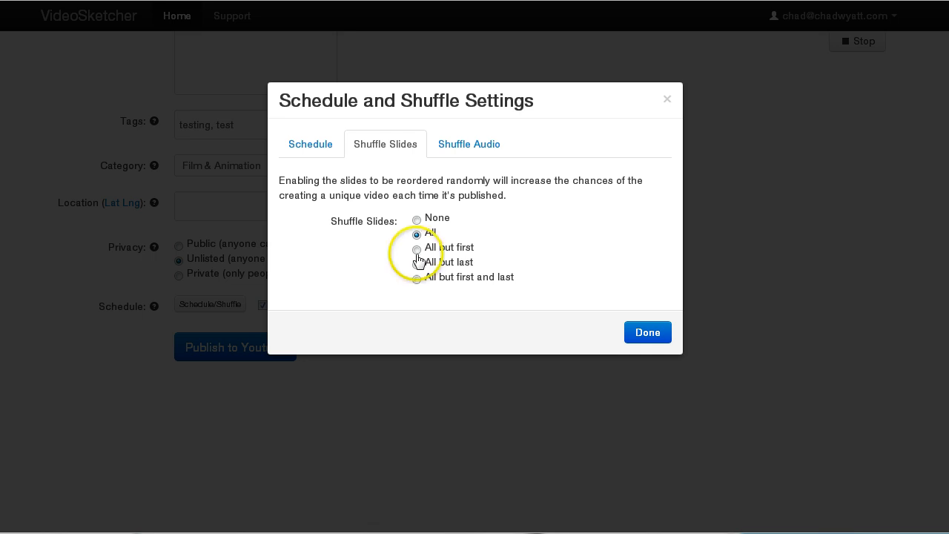
left_click(417, 249)
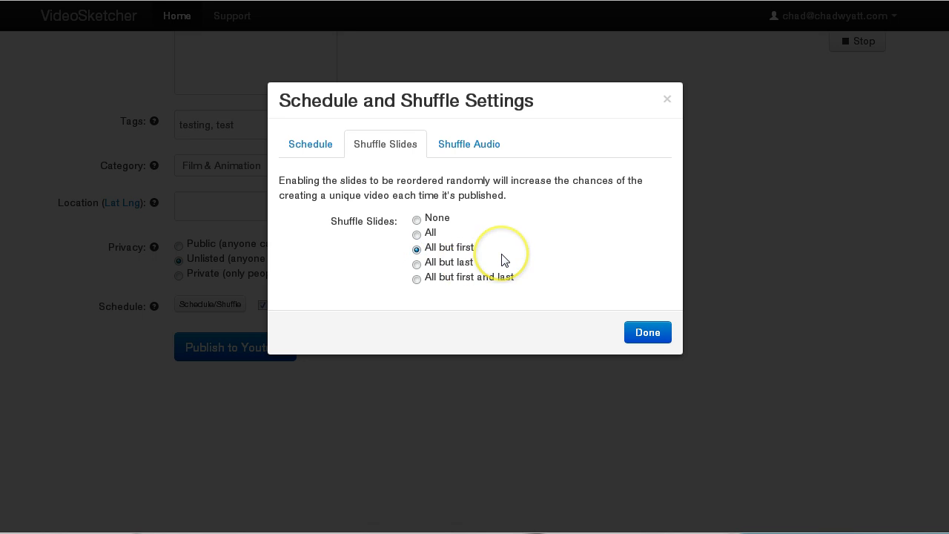
mouse_move(455, 267)
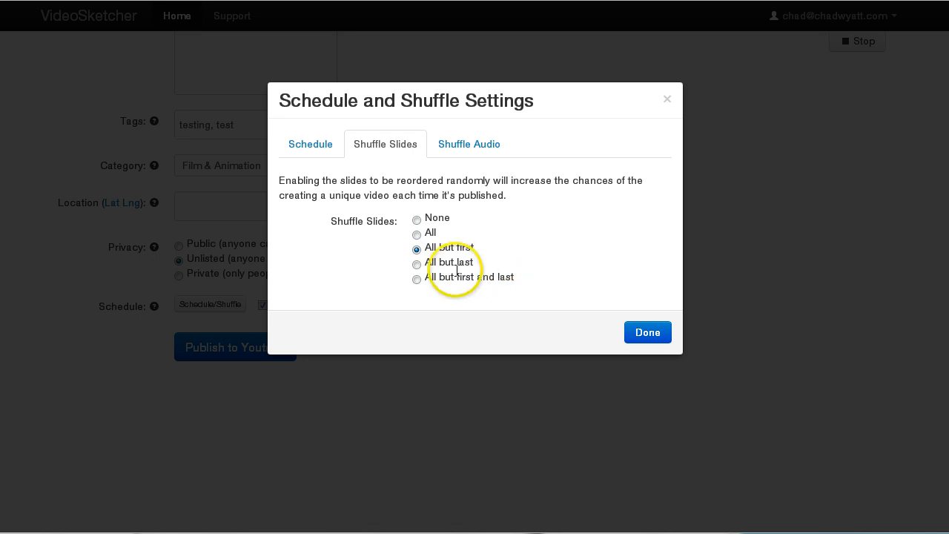
left_click(417, 279)
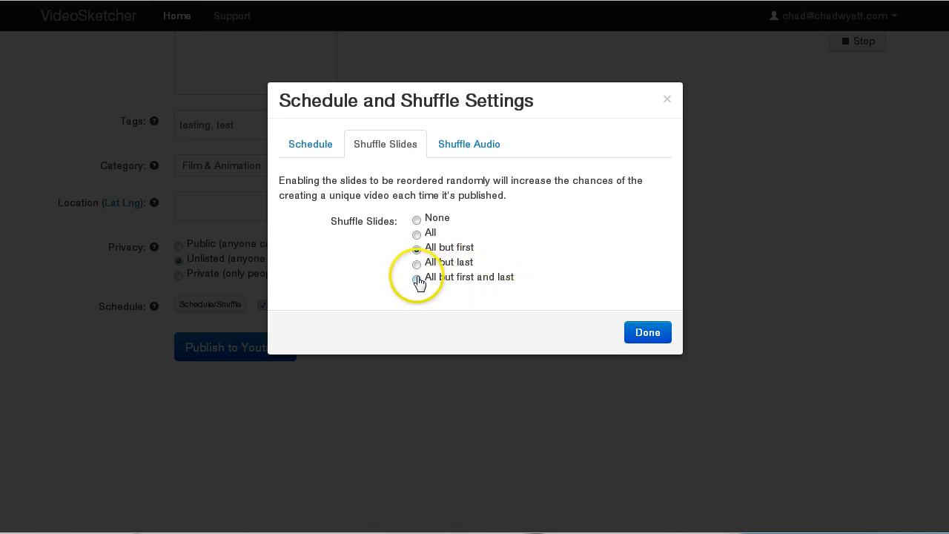
left_click(416, 249)
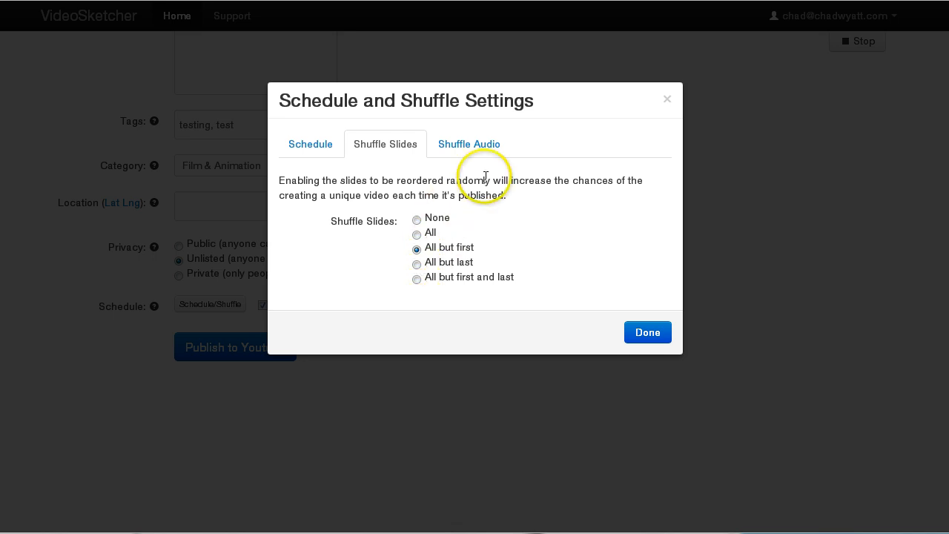
left_click(416, 279)
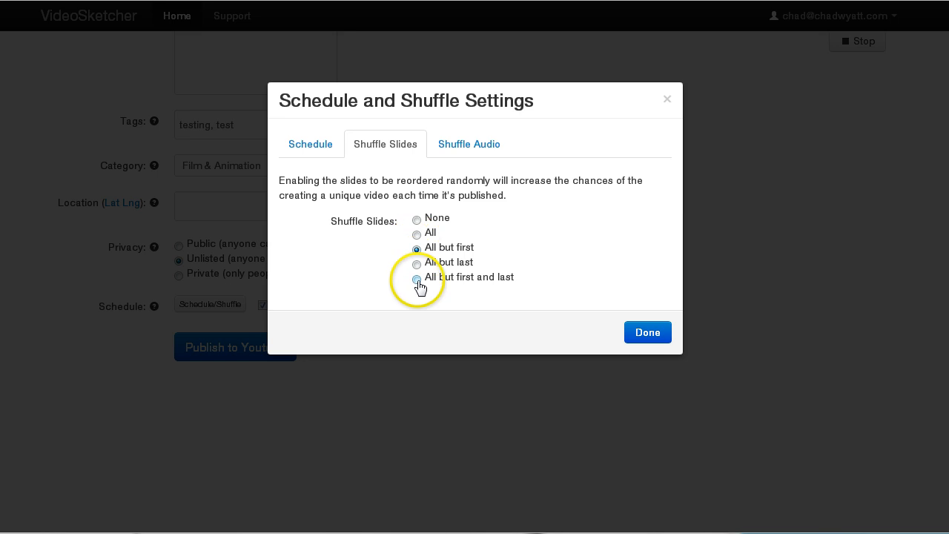
left_click(417, 279)
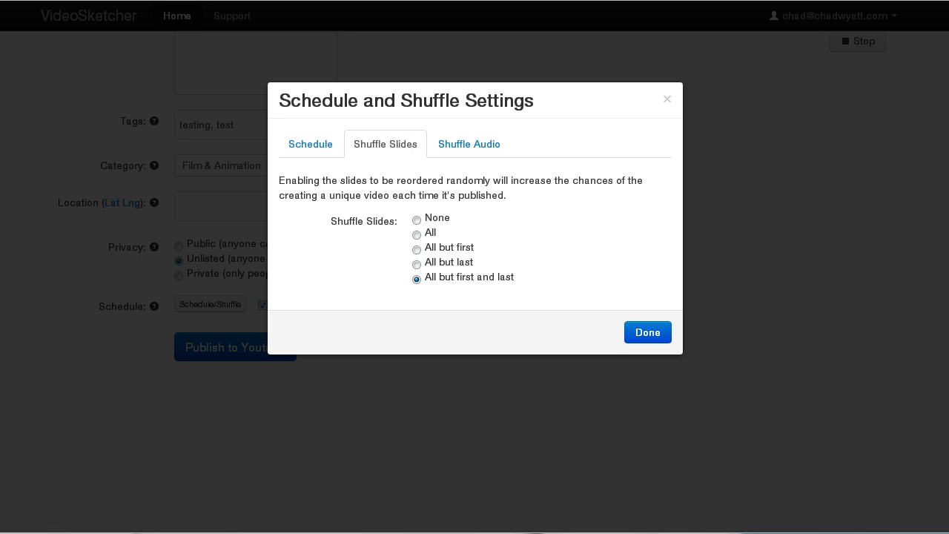
mouse_move(537, 447)
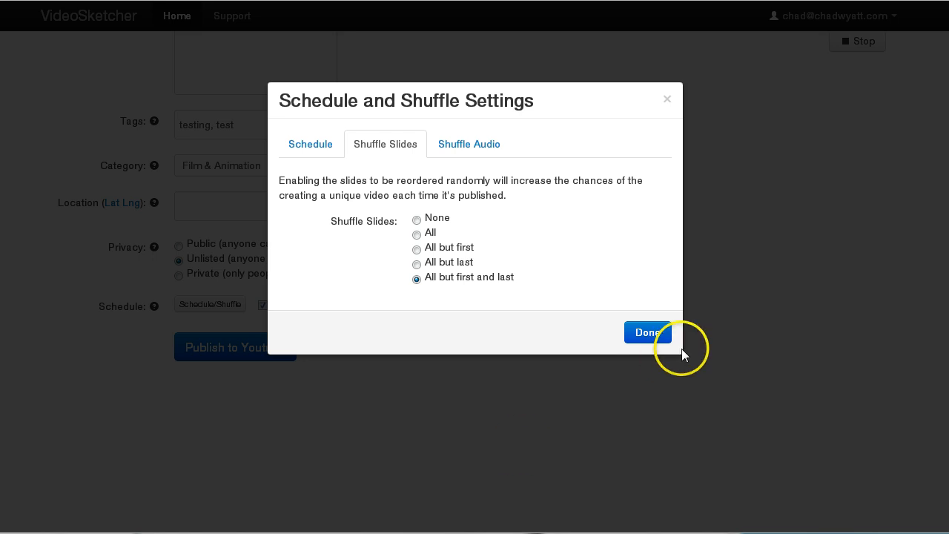
mouse_move(715, 300)
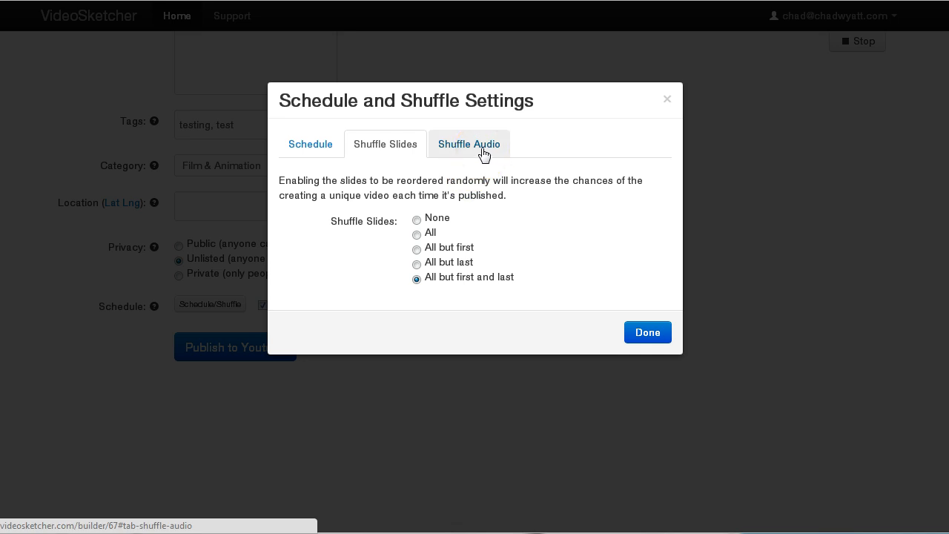
Turn Shuffle Audio Start Point on so Audio Track 1 begins at a random point.
left_click(471, 144)
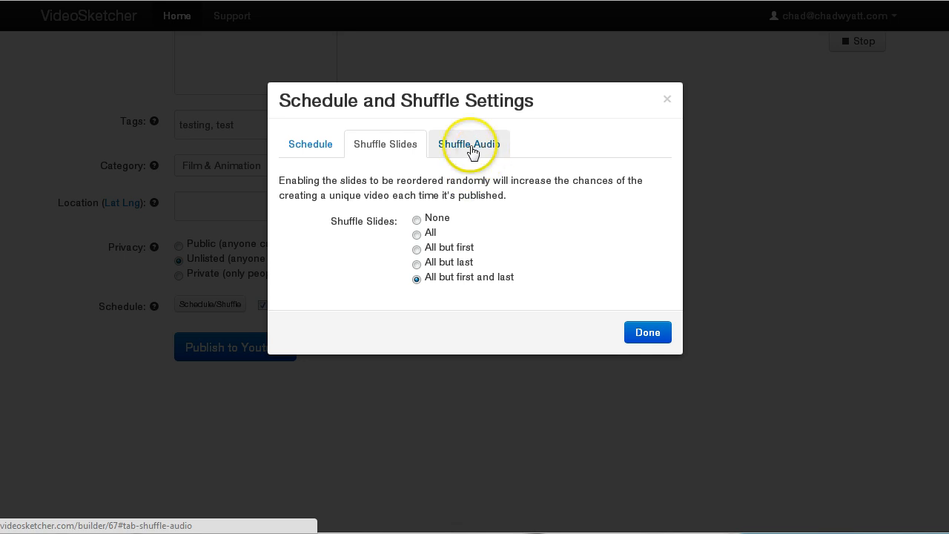
left_click(469, 142)
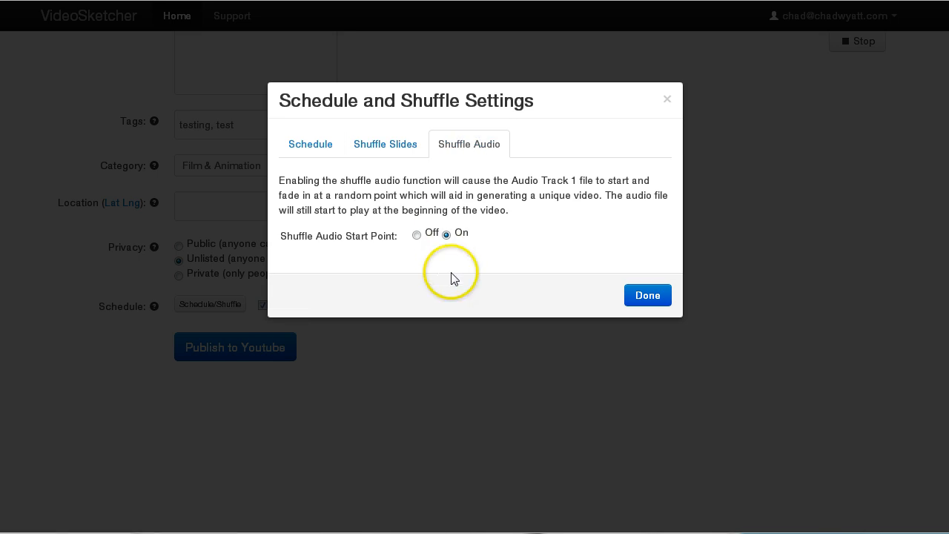
mouse_move(605, 162)
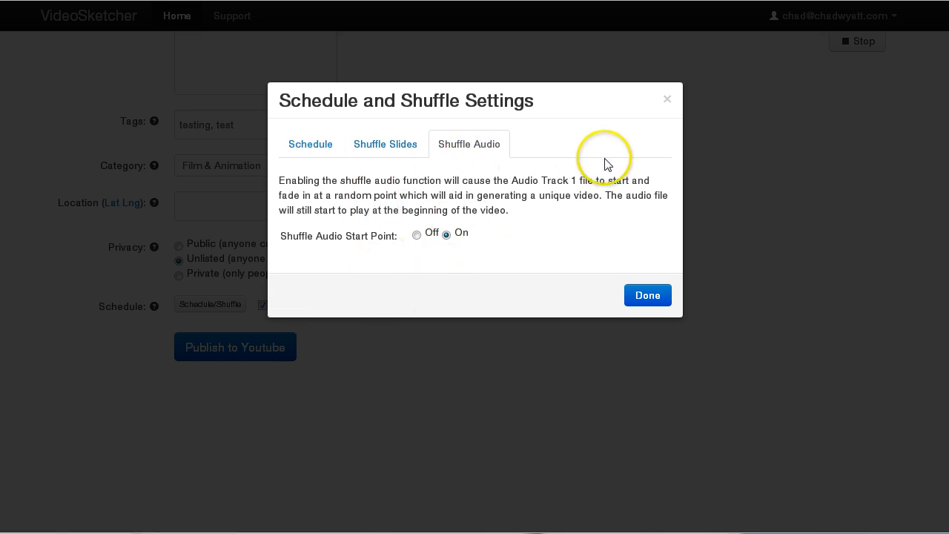
mouse_move(514, 175)
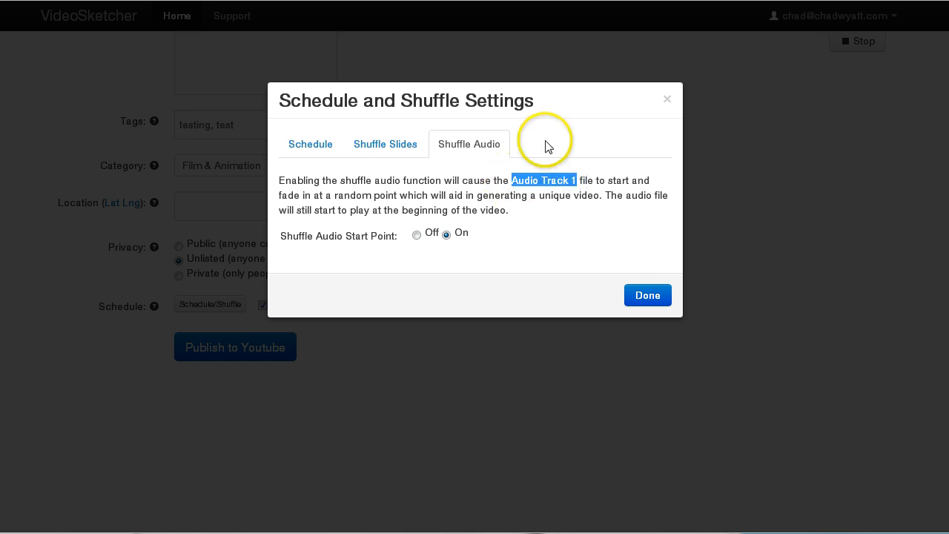
mouse_move(519, 179)
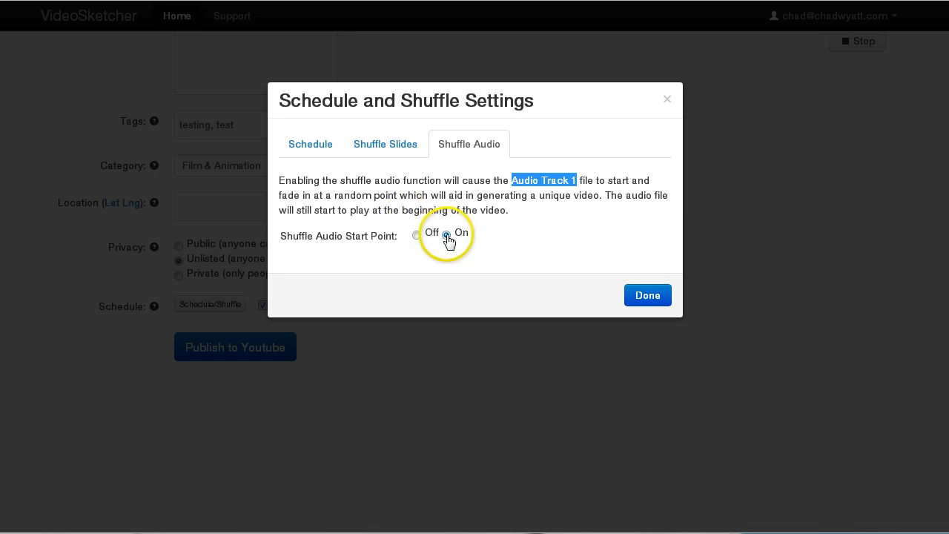
left_click(445, 234)
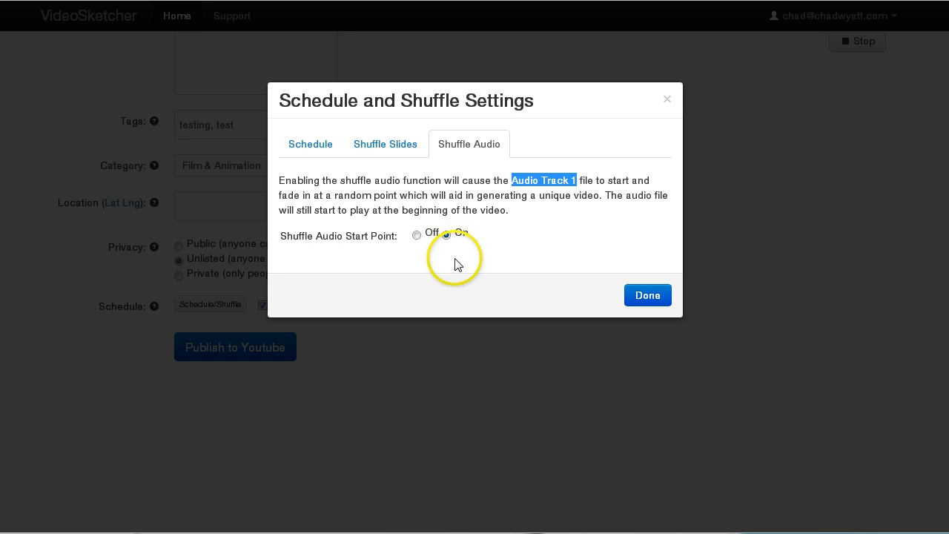
left_click(447, 235)
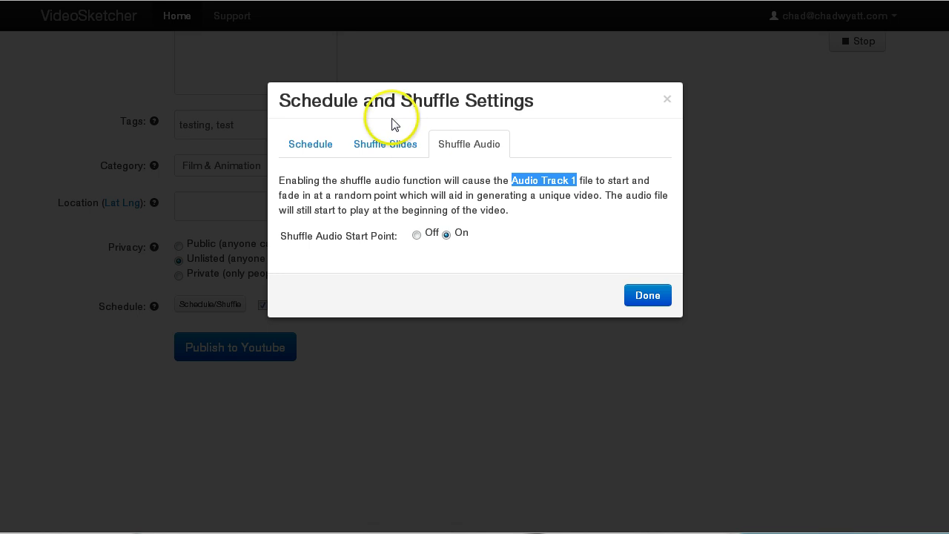
Confirm 'All but first and last' slide shuffle and close the schedule settings modal.
left_click(385, 144)
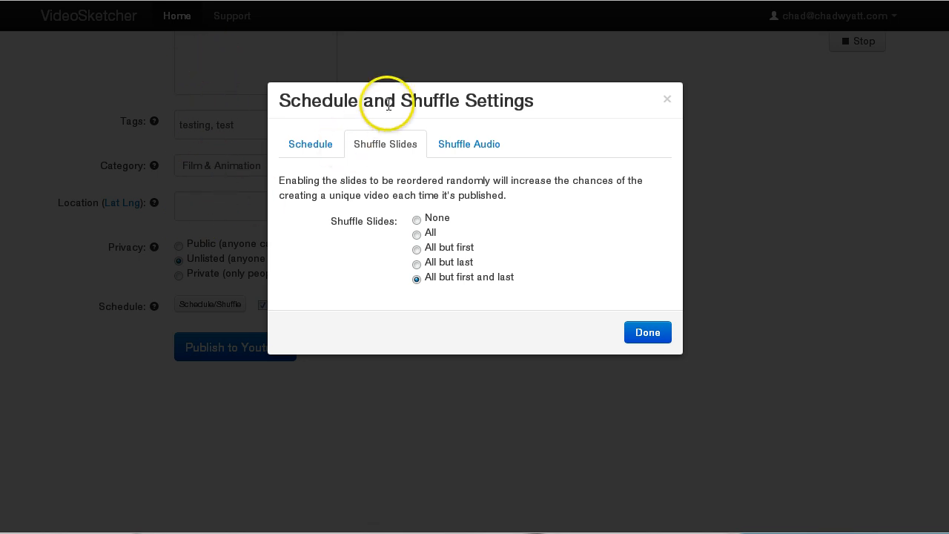
mouse_move(404, 101)
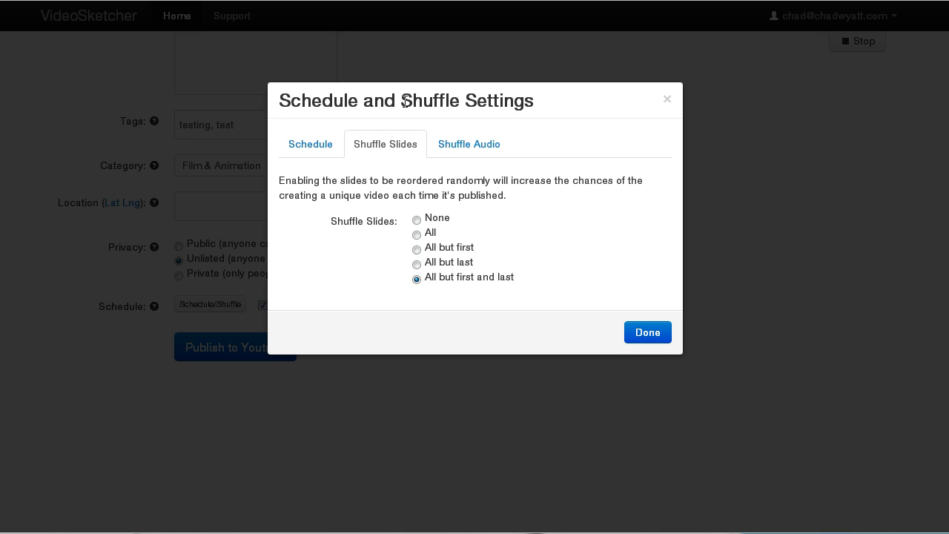
mouse_move(444, 160)
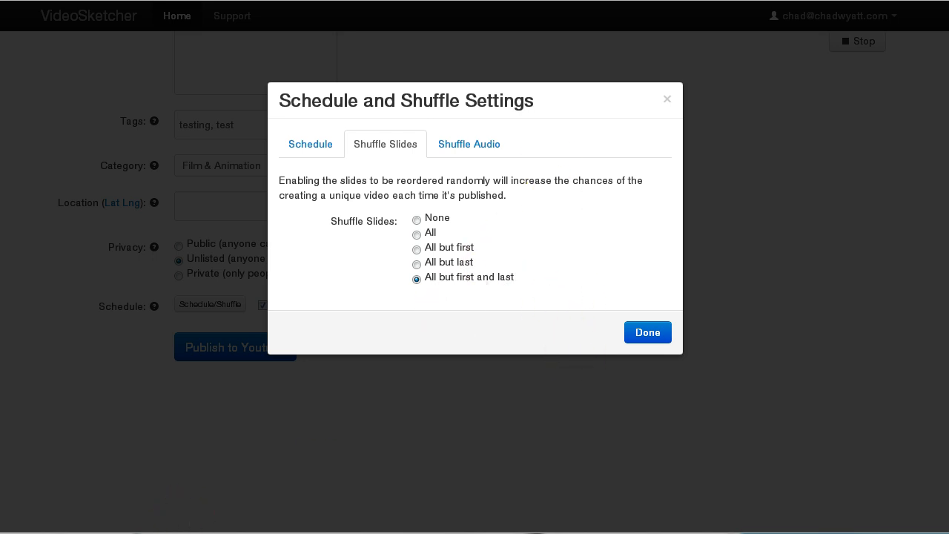
mouse_move(544, 428)
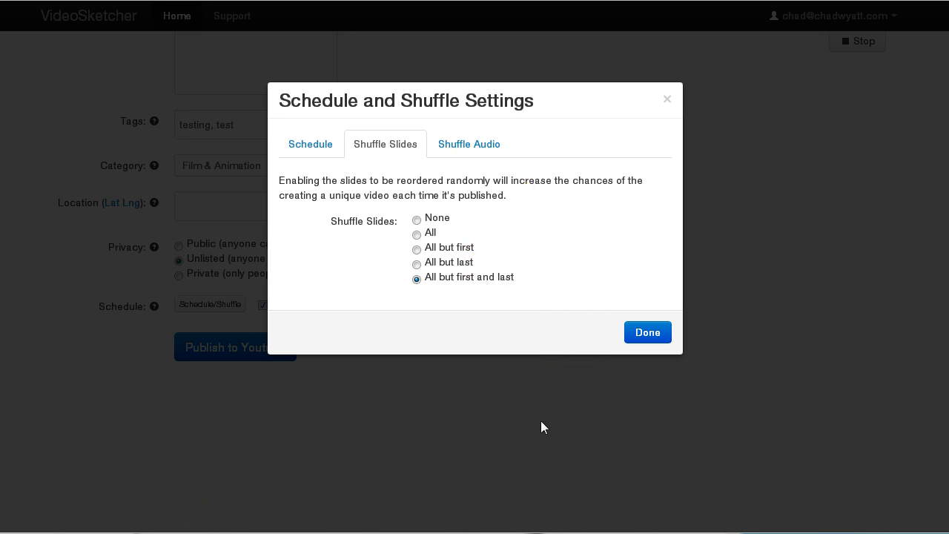
left_click(620, 430)
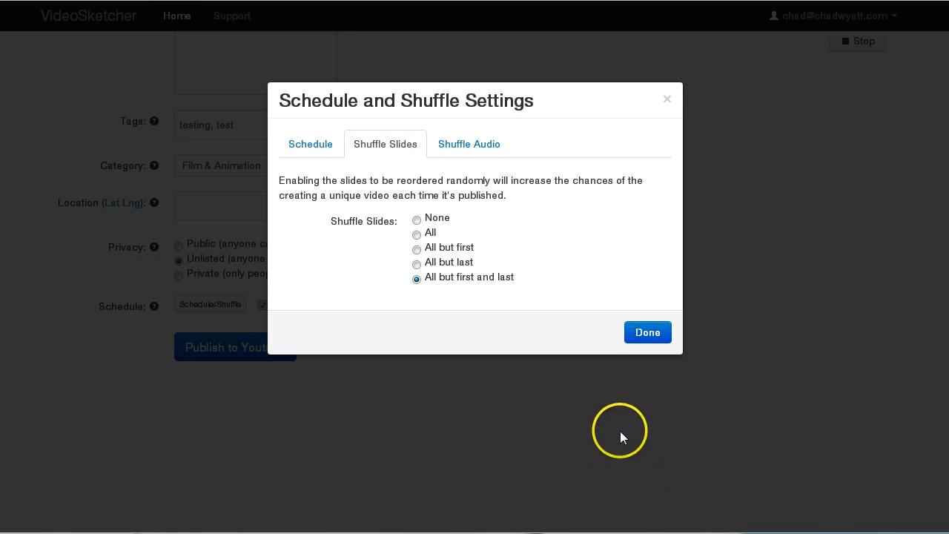
left_click(647, 332)
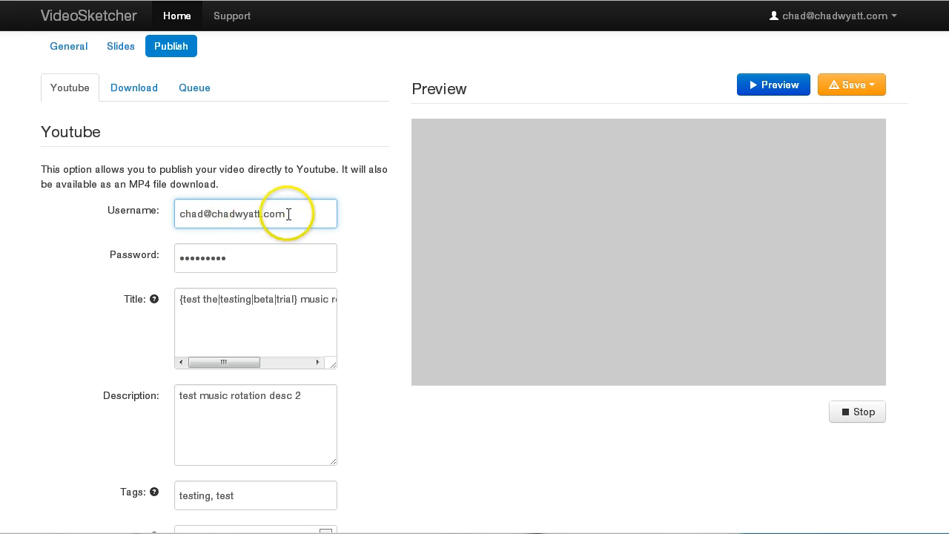
Switch the YouTube upload privacy from Unlisted to 'Public (anyone can search for and view)'.
left_click(255, 213)
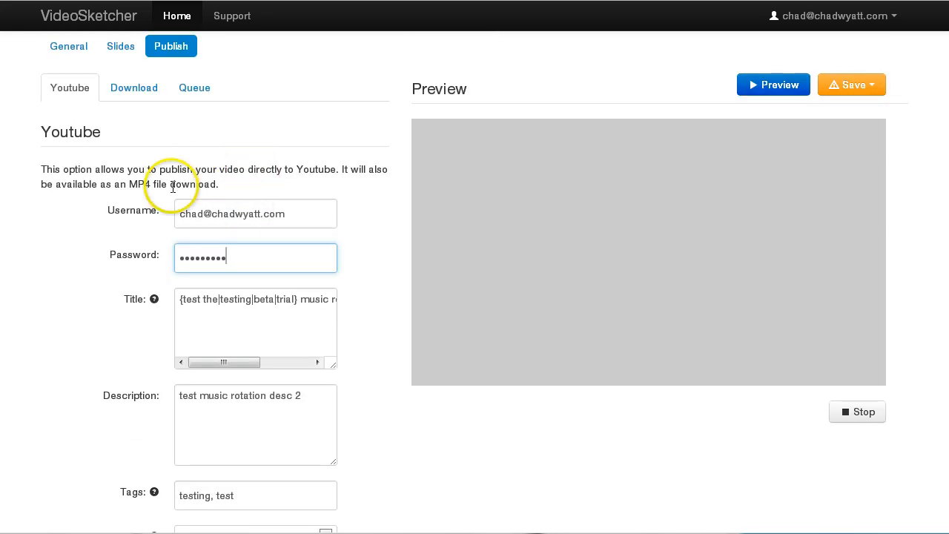
left_click(852, 83)
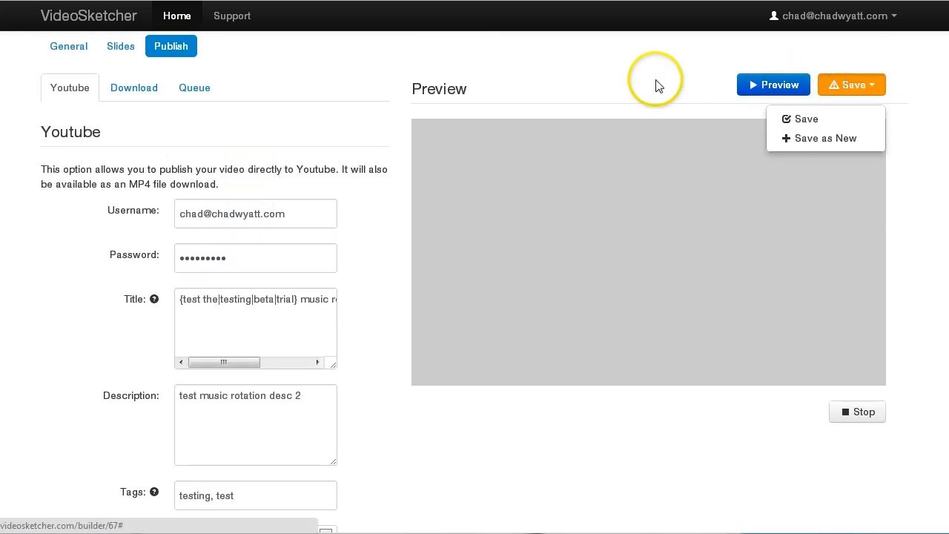
scroll("down", 3)
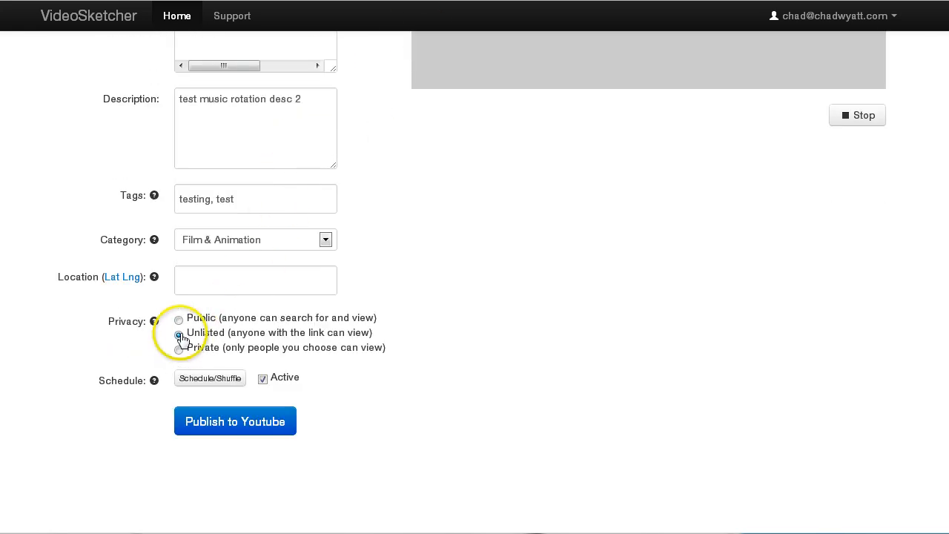
left_click(178, 334)
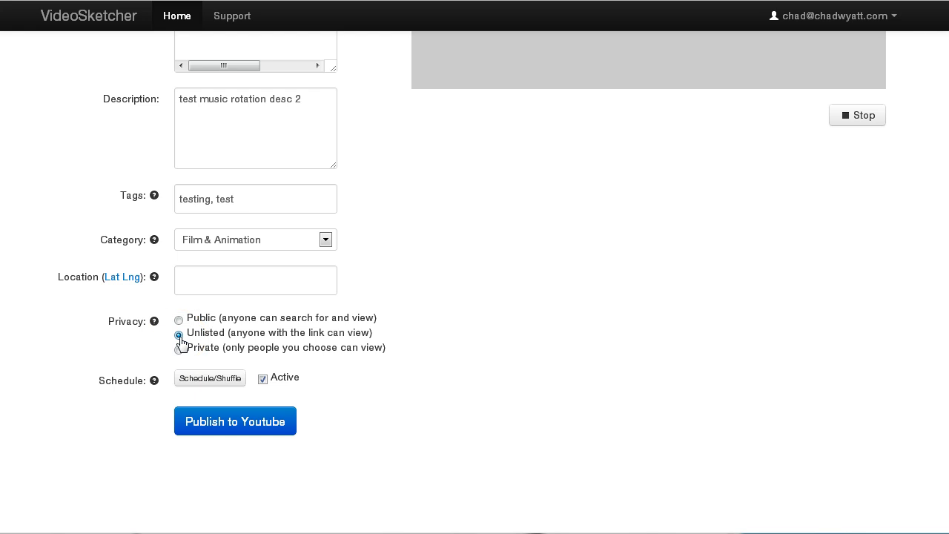
left_click(178, 334)
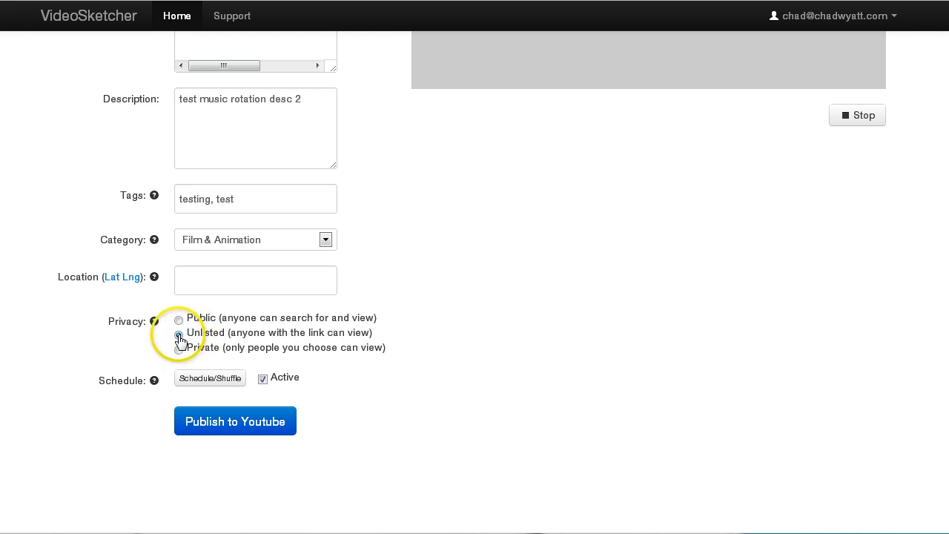
left_click(178, 335)
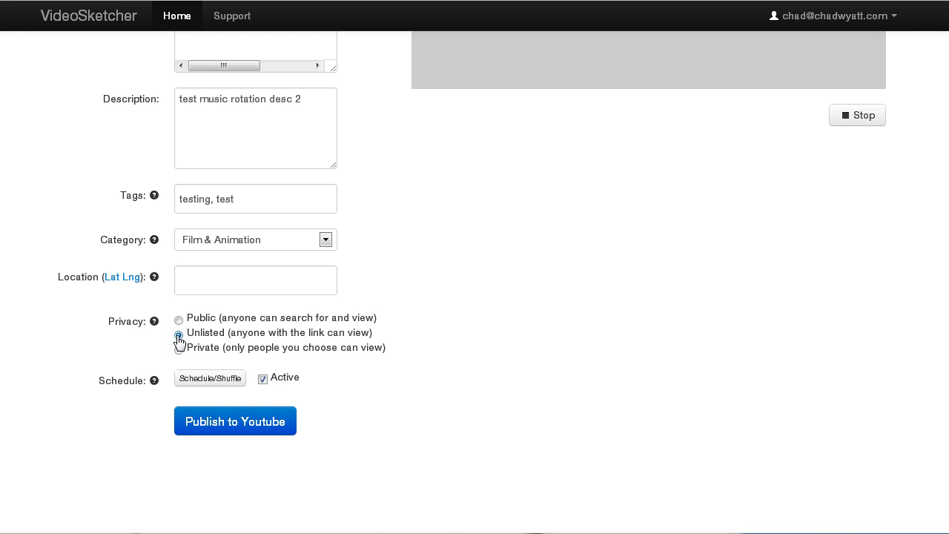
left_click(178, 336)
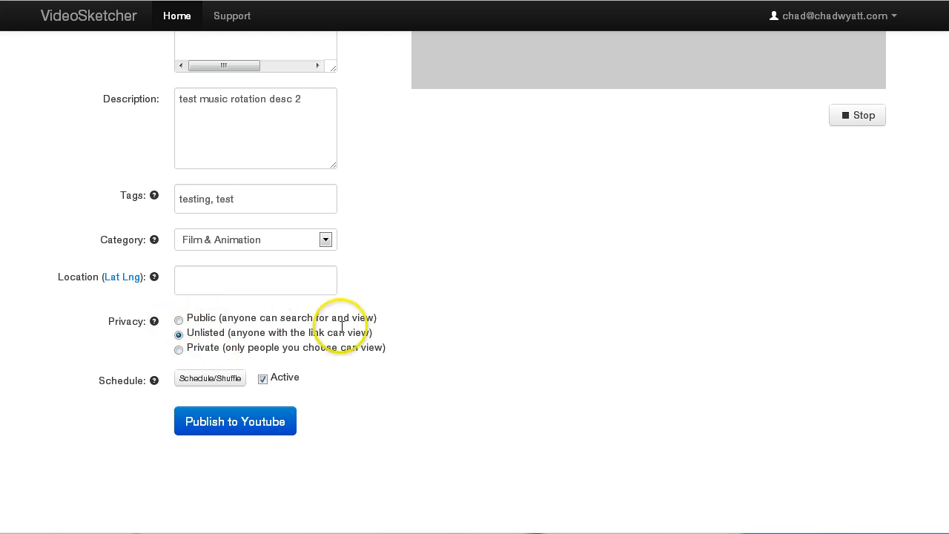
left_click(178, 320)
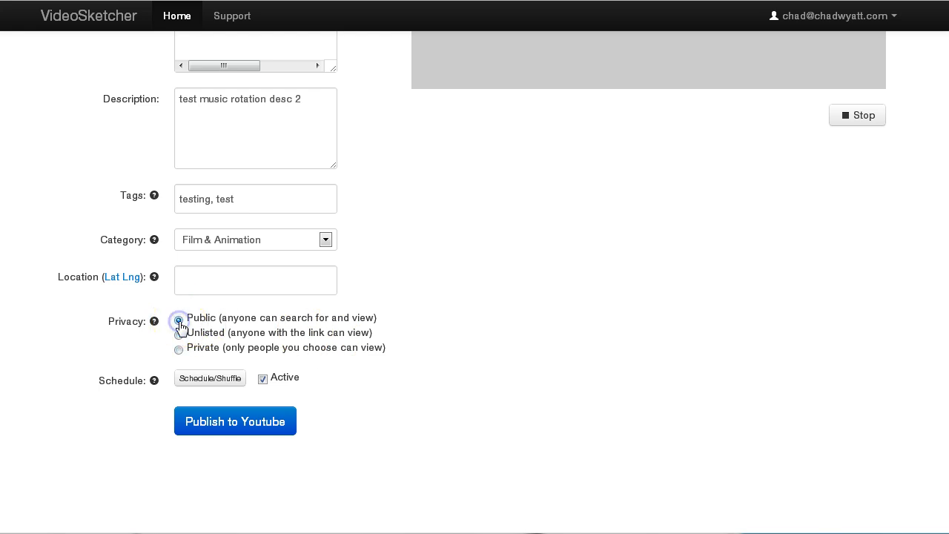
left_click(178, 332)
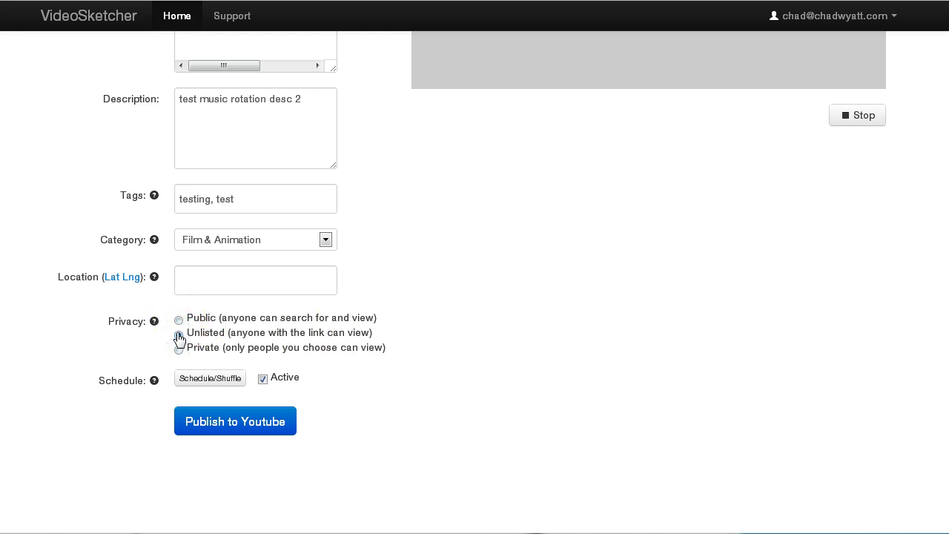
left_click(178, 320)
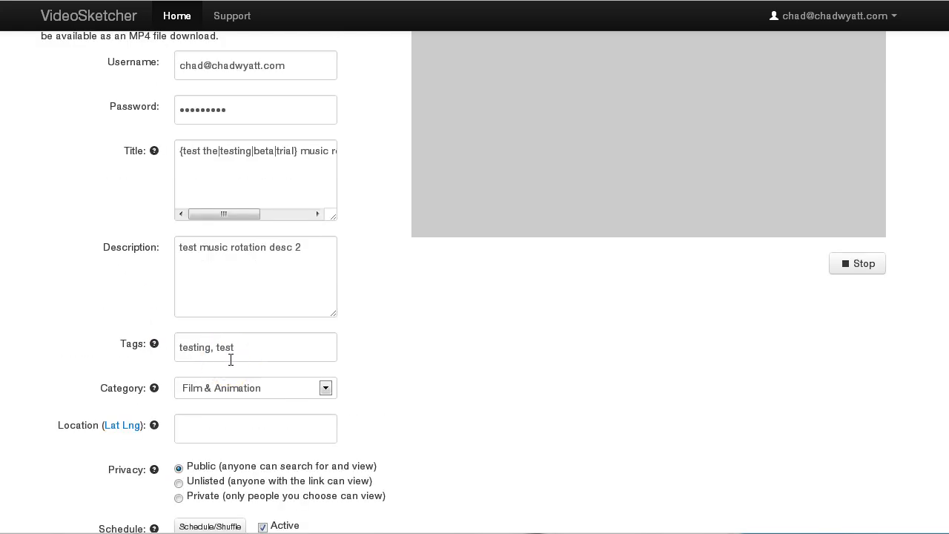
scroll("up", 3)
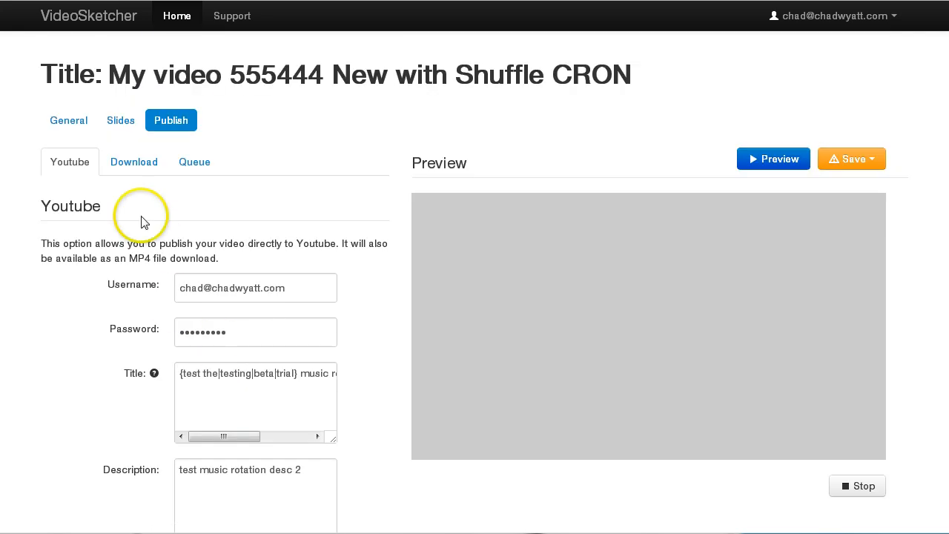
mouse_move(71, 131)
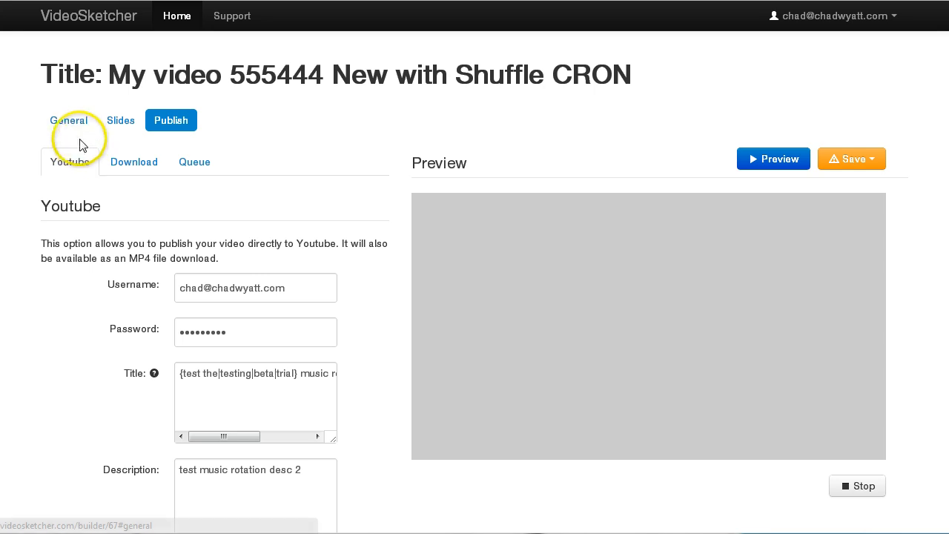
Show the General audio settings with Audio Track 1's incompetech music URLs and volume levels.
left_click(68, 119)
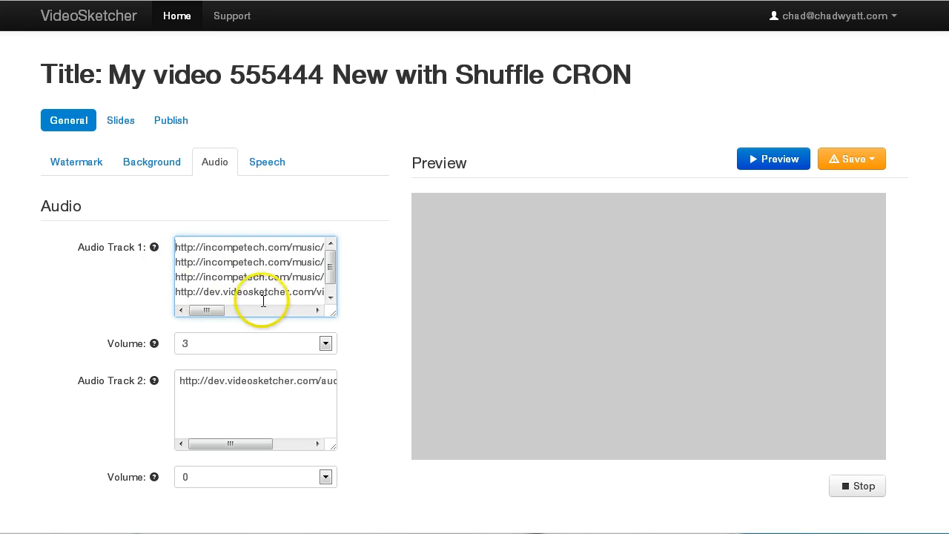
mouse_move(611, 267)
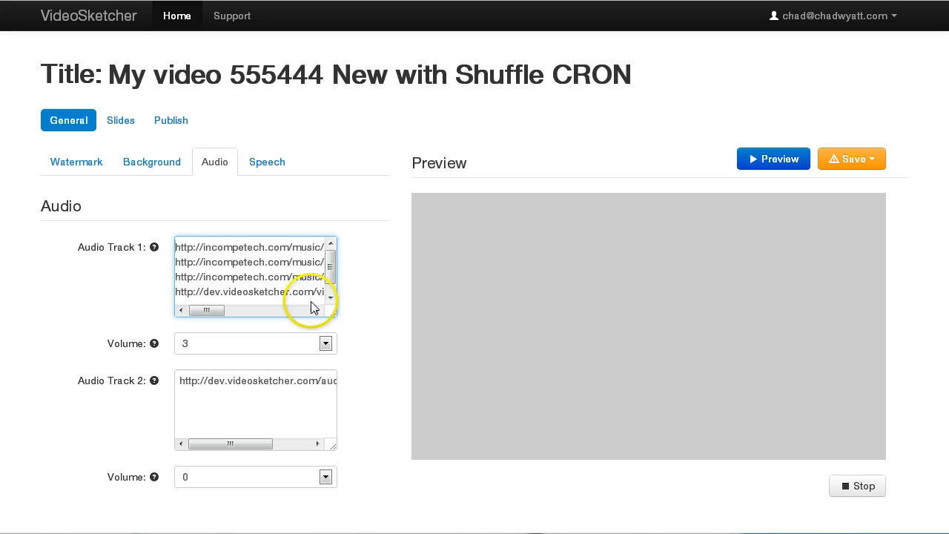
mouse_move(369, 322)
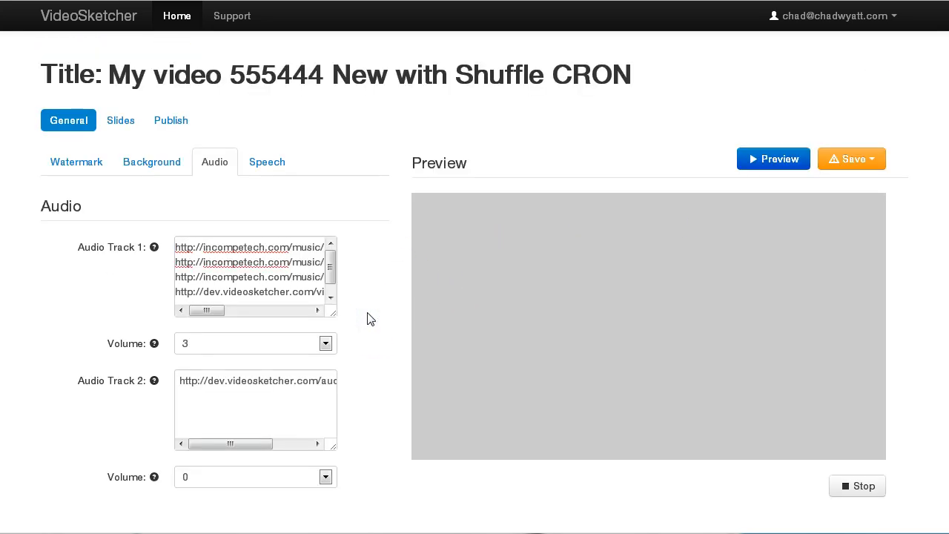
mouse_move(367, 116)
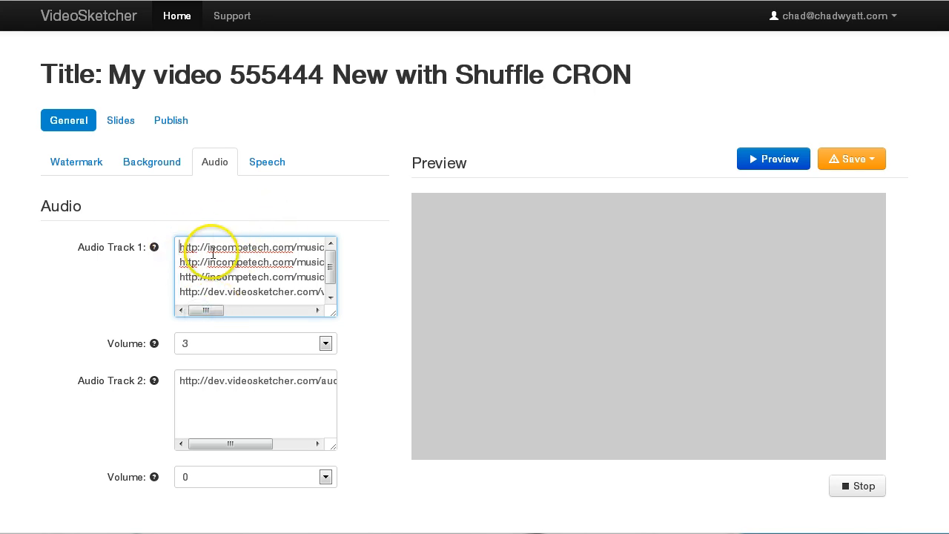
mouse_move(418, 293)
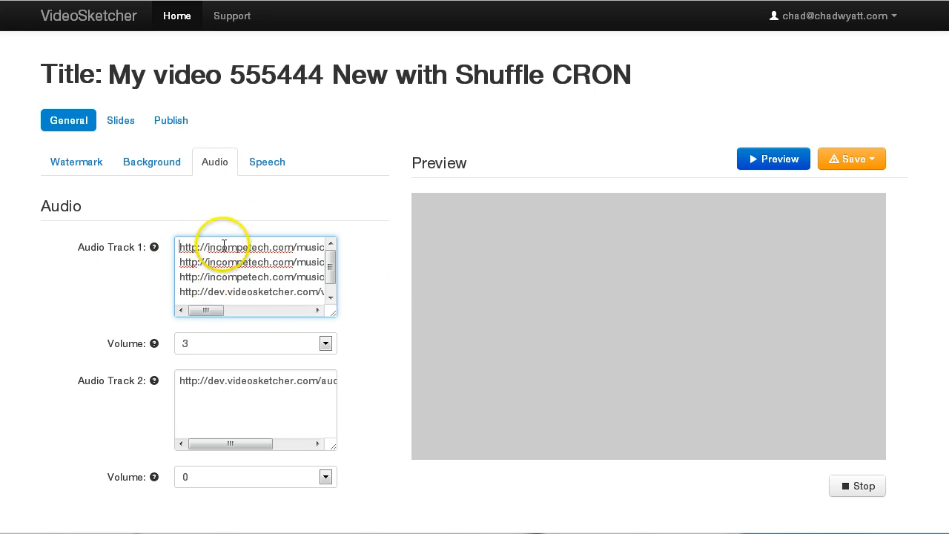
double_click(223, 246)
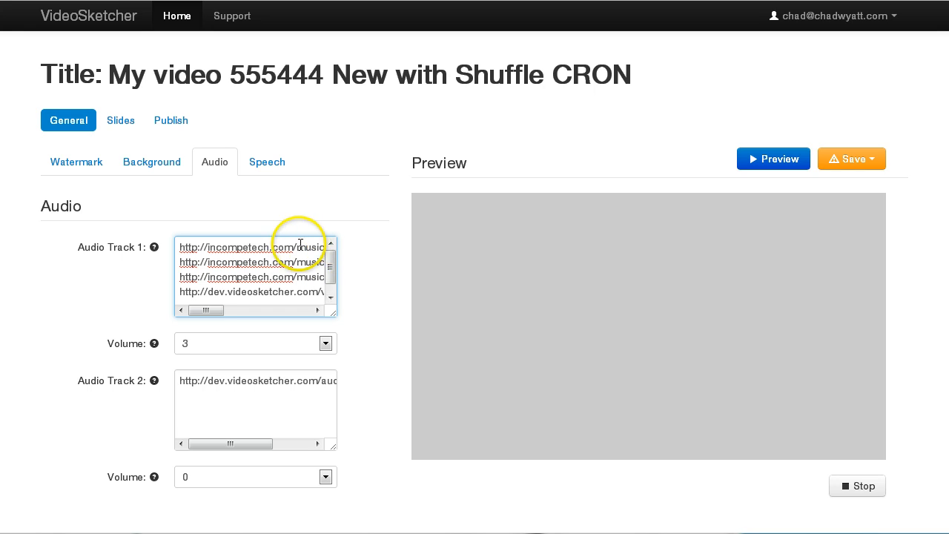
double_click(309, 247)
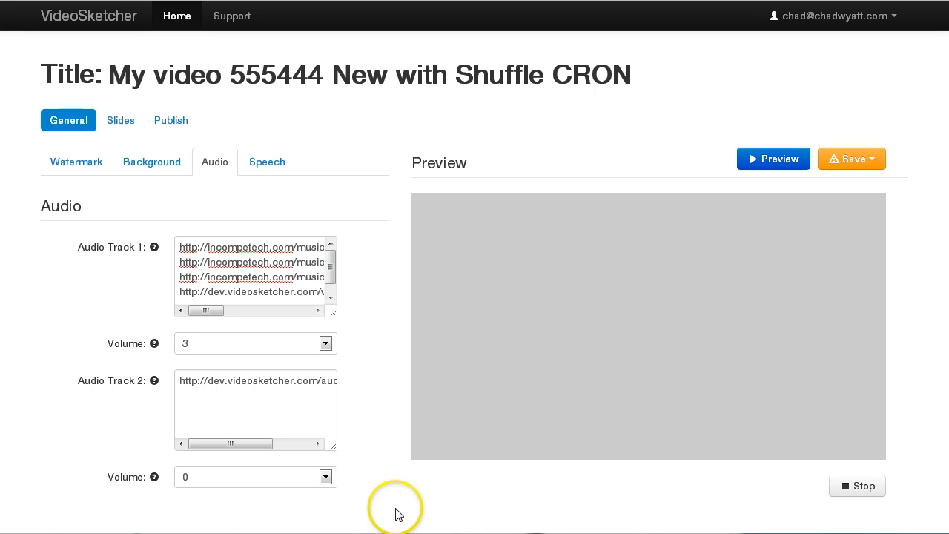
mouse_move(399, 515)
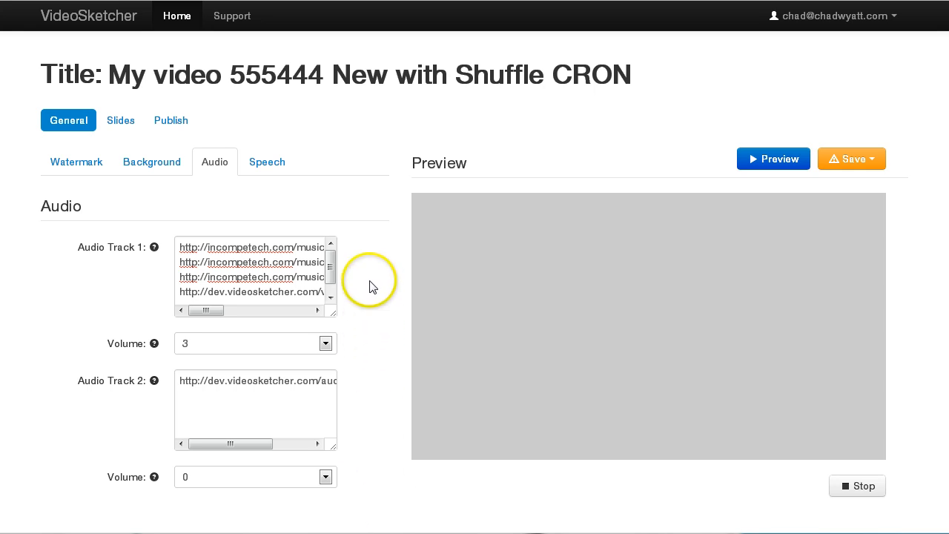
mouse_move(283, 199)
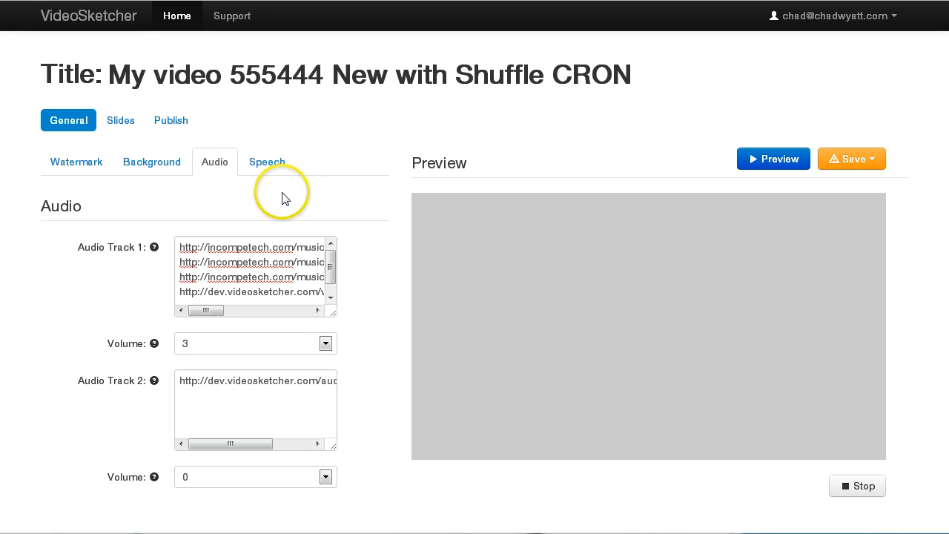
mouse_move(157, 225)
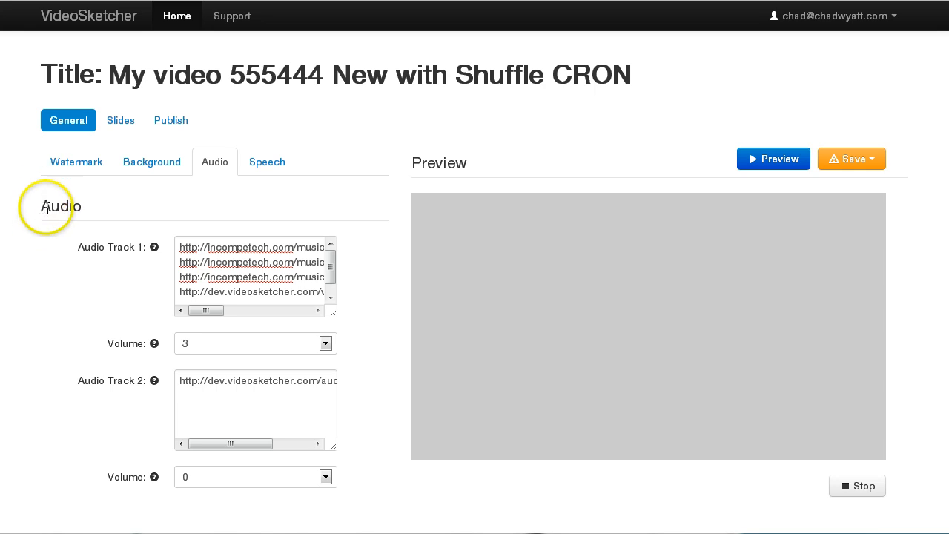
mouse_move(37, 430)
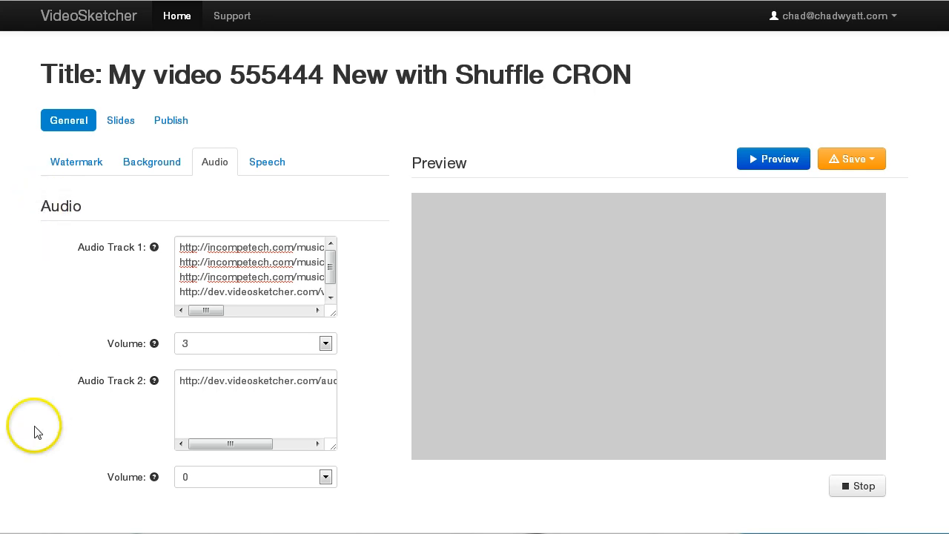